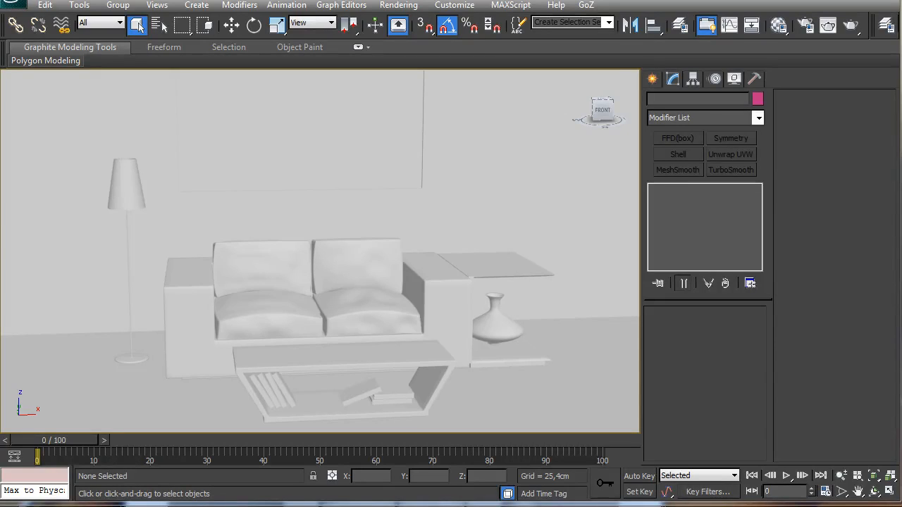
{"action": "mouse_move", "coordinate": [657, 395]}
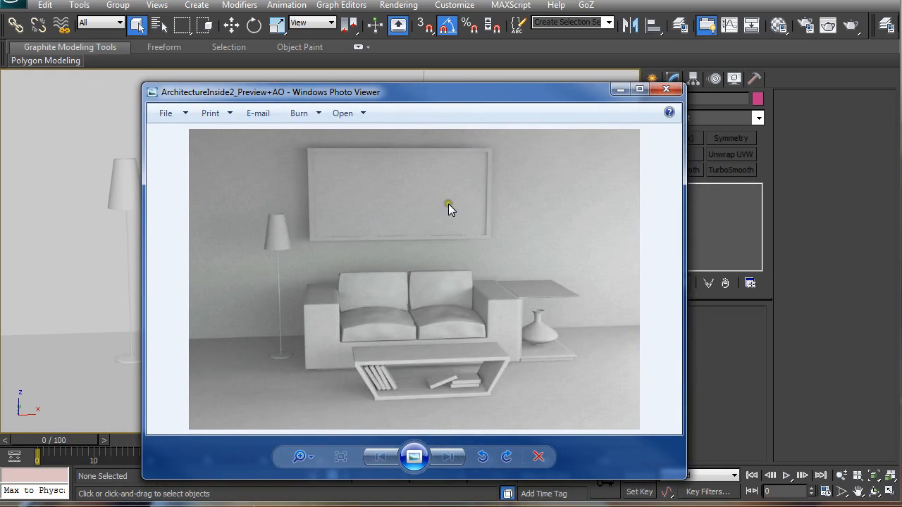
{"action": "mouse_move", "coordinate": [300, 372]}
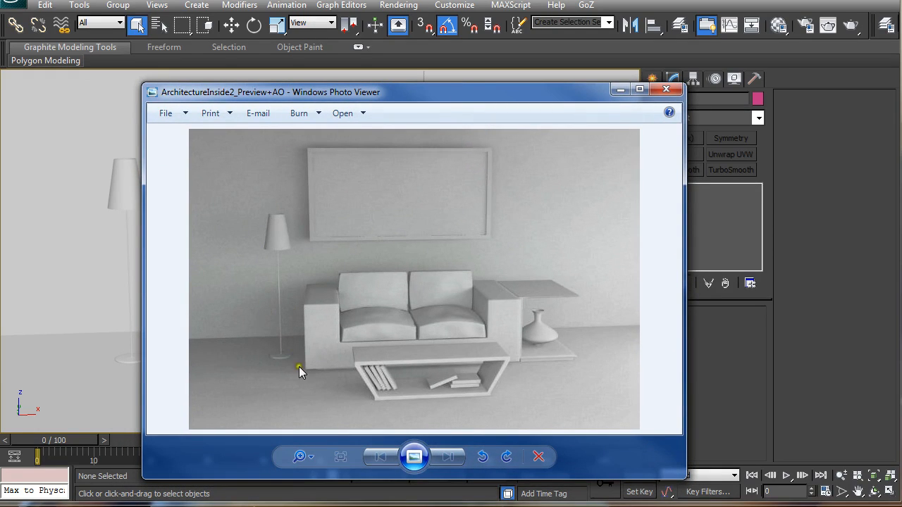
{"action": "mouse_move", "coordinate": [636, 287]}
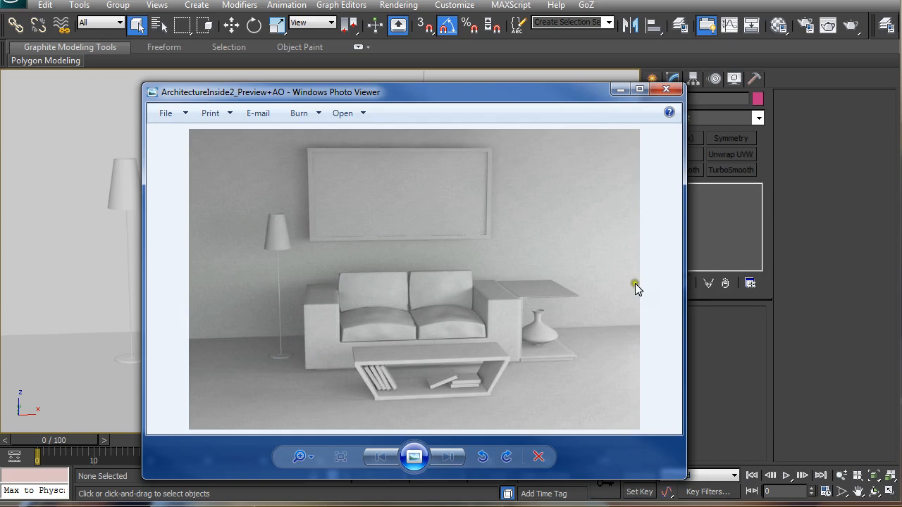
{"action": "mouse_move", "coordinate": [207, 323]}
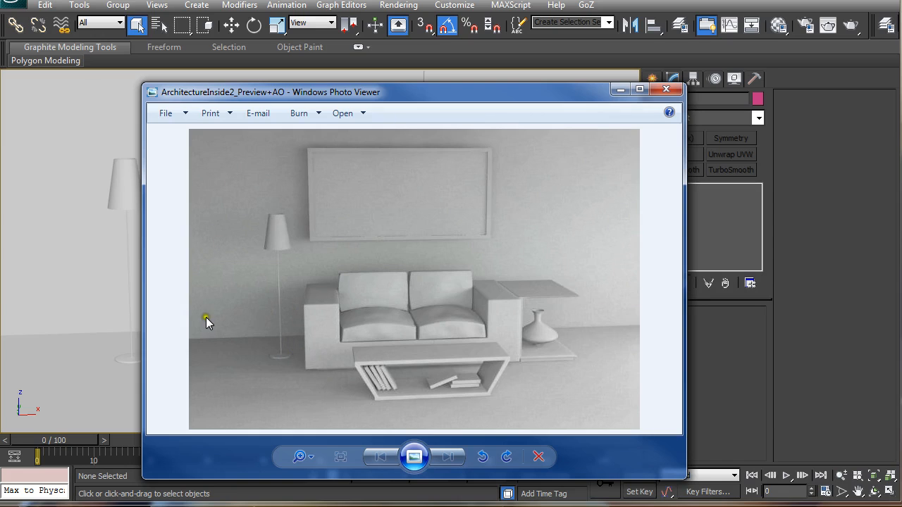
- Close the ArchitectureInside2_Preview+AO render in Windows Photo Viewer after reviewing it
{"action": "left_click", "coordinate": [665, 89]}
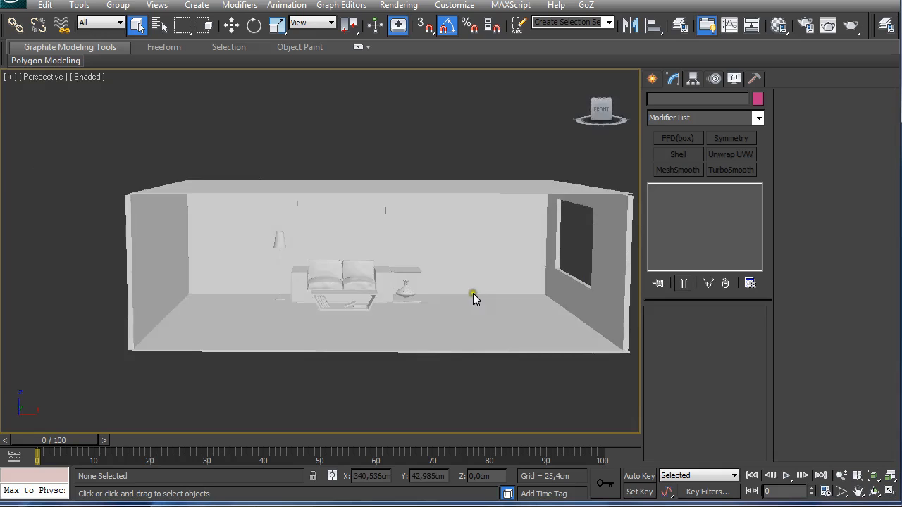
{"action": "left_click_drag", "start_coordinate": [474, 295], "coordinate": [367, 276]}
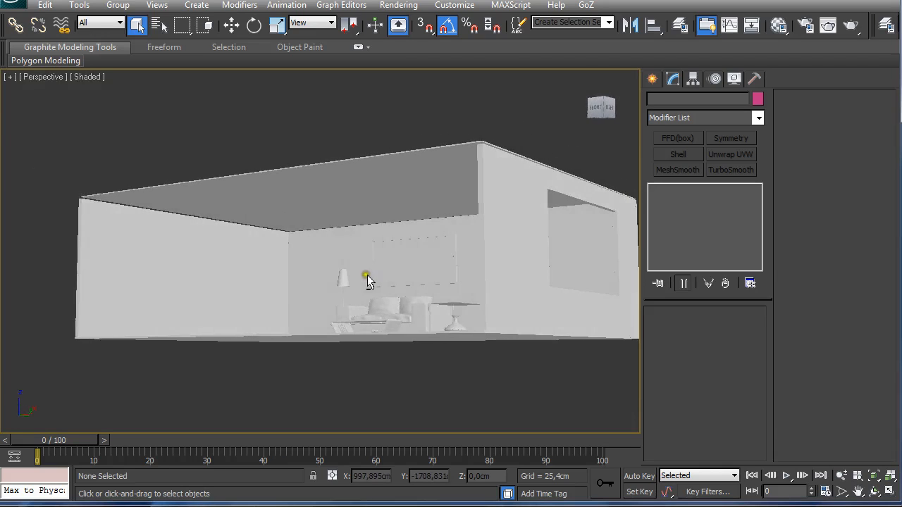
{"action": "left_click_drag", "start_coordinate": [366, 275], "coordinate": [356, 276]}
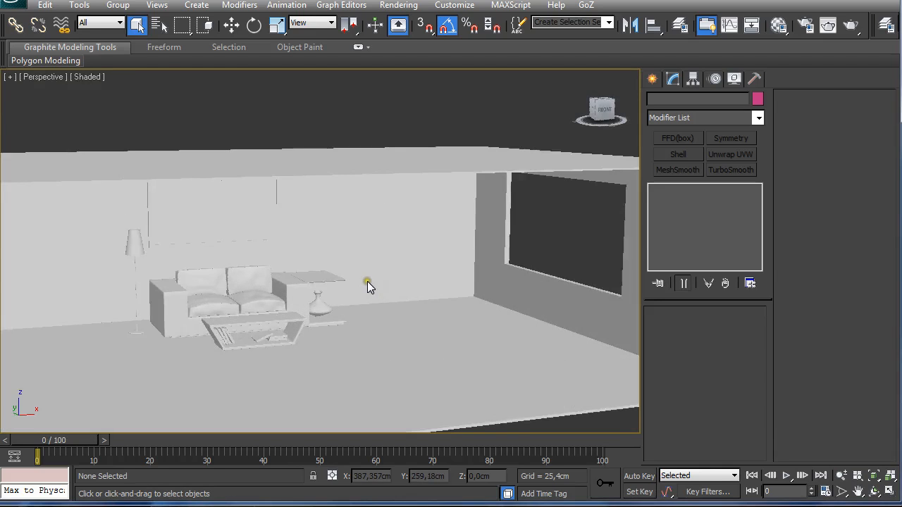
{"action": "left_click_drag", "start_coordinate": [366, 286], "coordinate": [356, 275]}
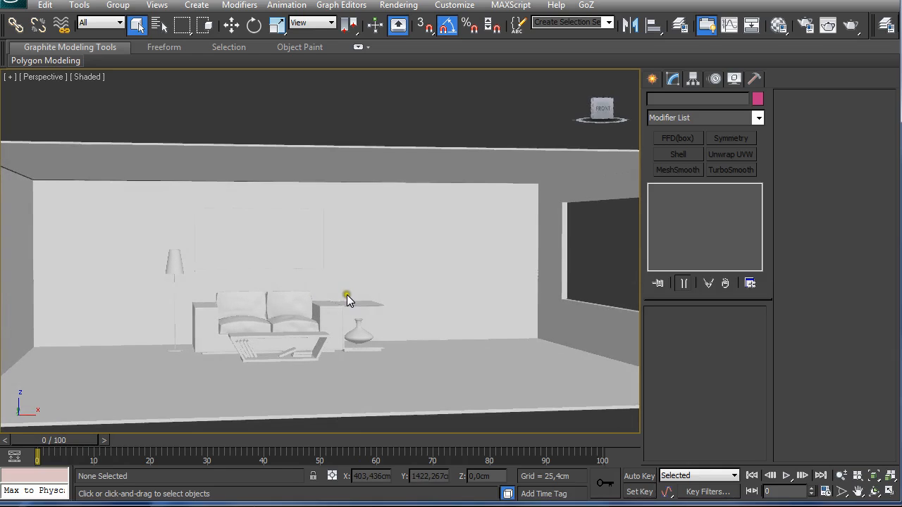
{"action": "left_click_drag", "start_coordinate": [345, 294], "coordinate": [379, 284]}
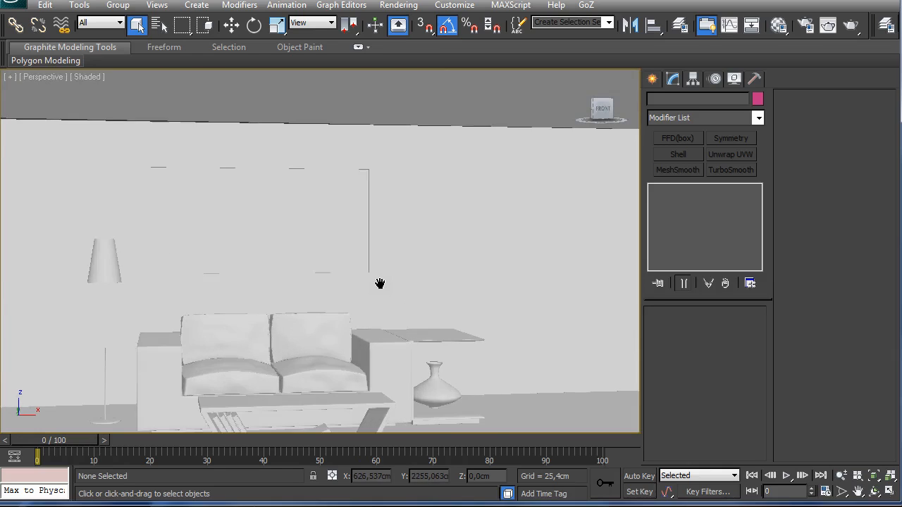
{"action": "left_click_drag", "start_coordinate": [379, 284], "coordinate": [391, 272]}
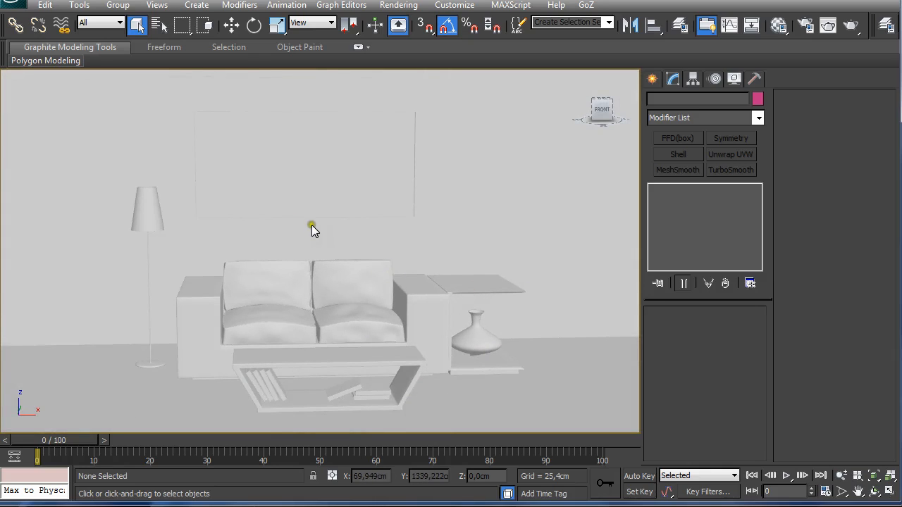
{"action": "mouse_move", "coordinate": [323, 243]}
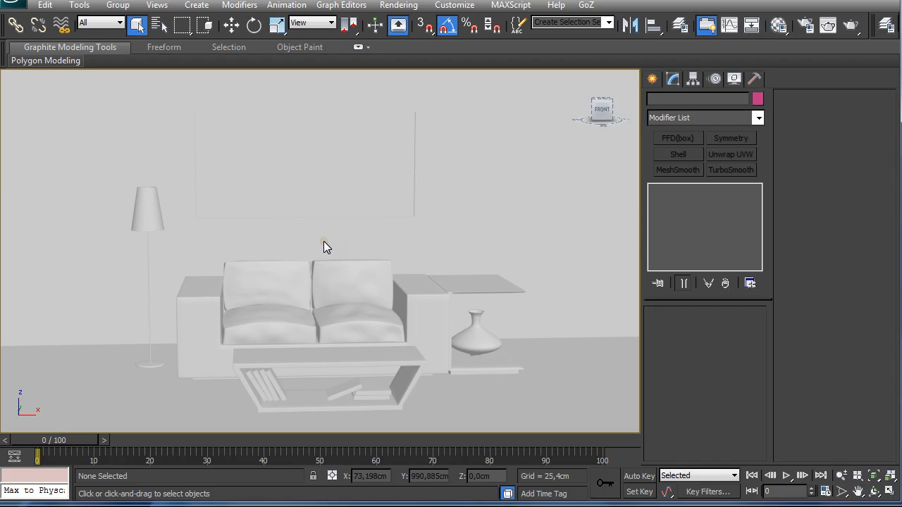
{"action": "left_click_drag", "start_coordinate": [326, 246], "coordinate": [355, 236]}
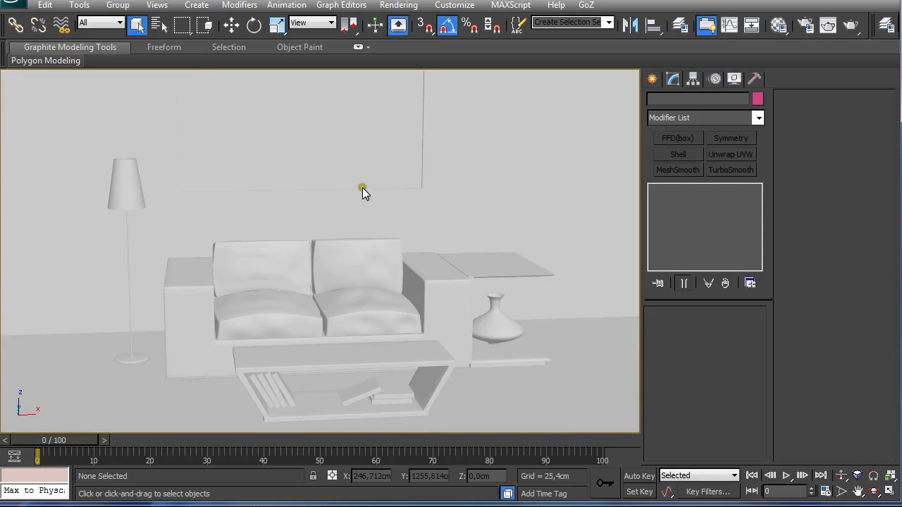
{"action": "mouse_move", "coordinate": [465, 188]}
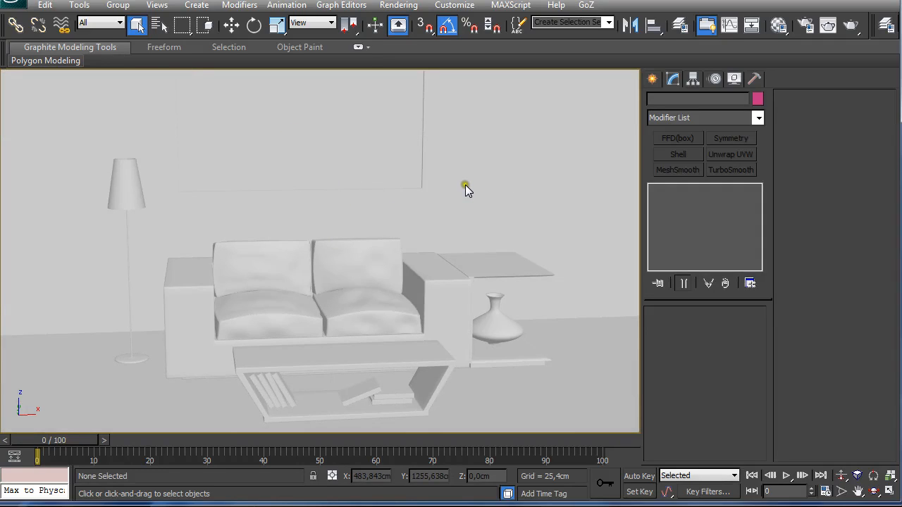
{"action": "mouse_move", "coordinate": [457, 192]}
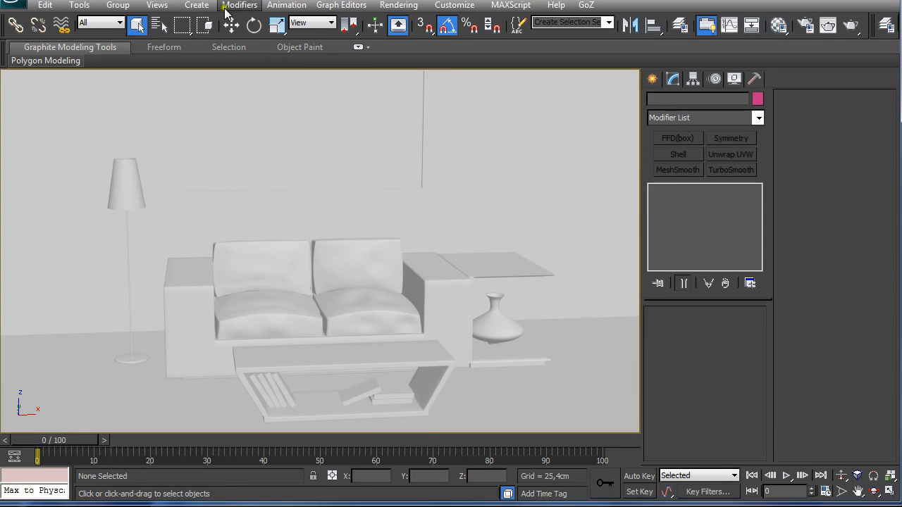
- Enable 2.2 gamma in Gamma/LUT Setup, affecting colour selectors and the material editor
{"action": "left_click", "coordinate": [399, 5]}
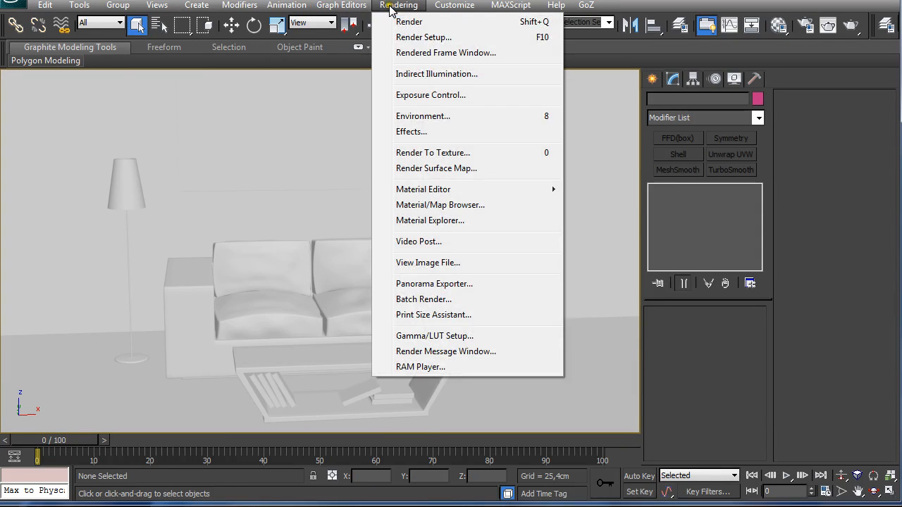
{"action": "left_click", "coordinate": [434, 335]}
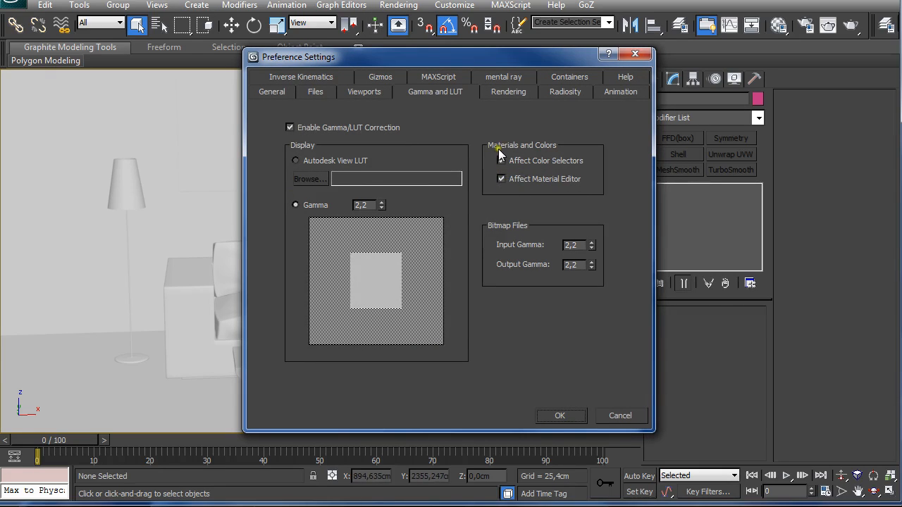
{"action": "left_click", "coordinate": [501, 160]}
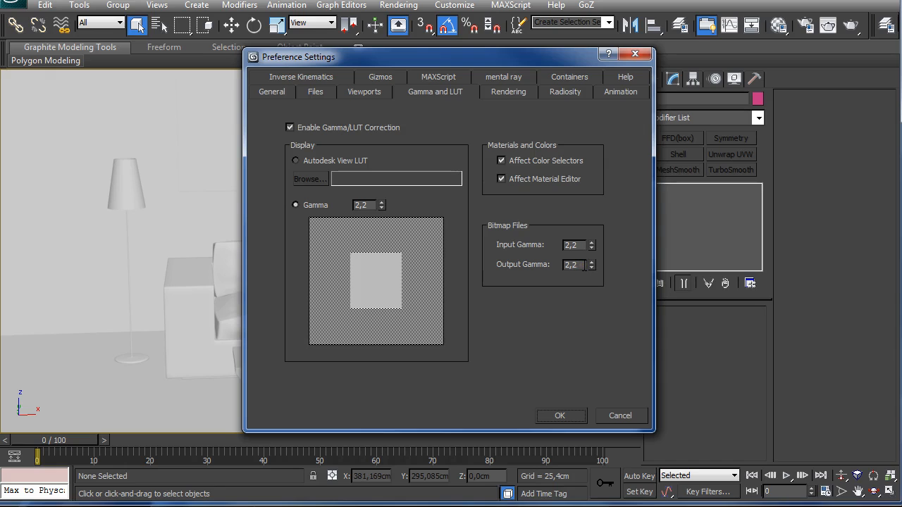
{"action": "left_click", "coordinate": [559, 415]}
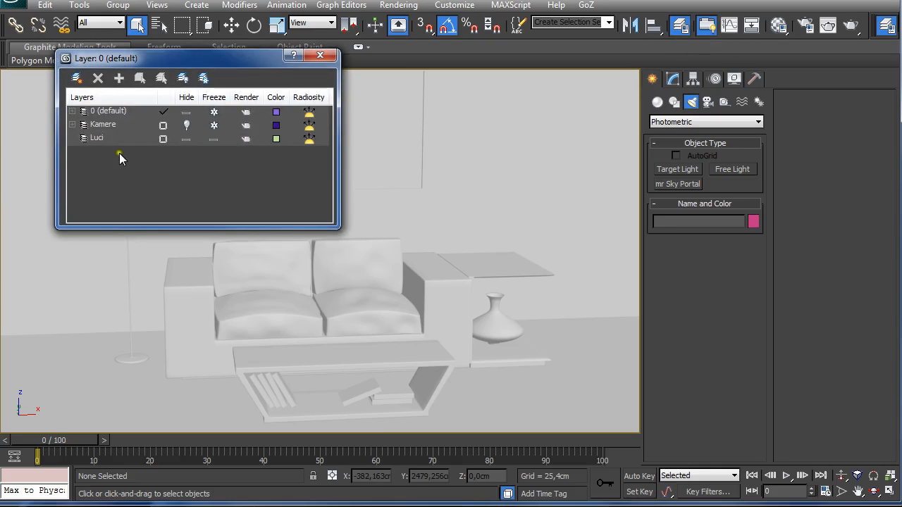
- Set Luci as the current layer and close the Layer Manager
{"action": "left_click", "coordinate": [96, 137]}
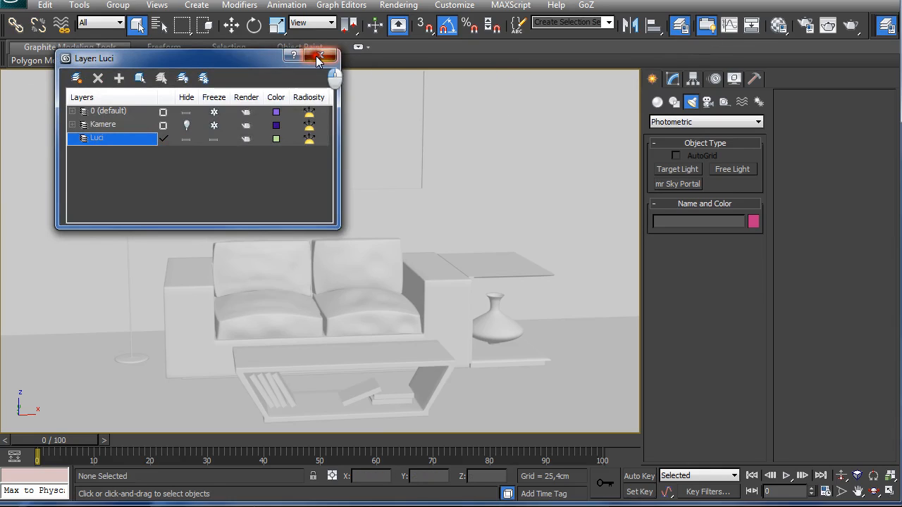
{"action": "left_click", "coordinate": [322, 55]}
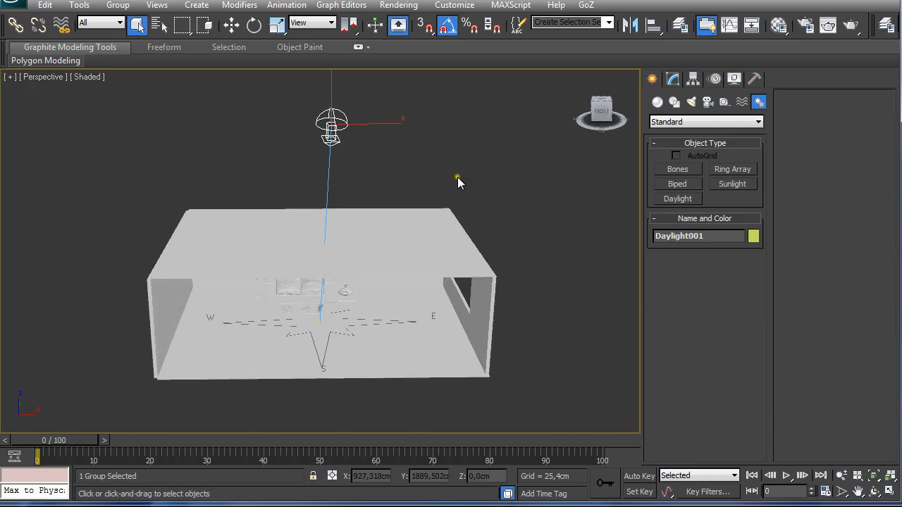
- Open Daylight001's position Setup to reach its date, time and location controls
{"action": "left_click", "coordinate": [672, 79]}
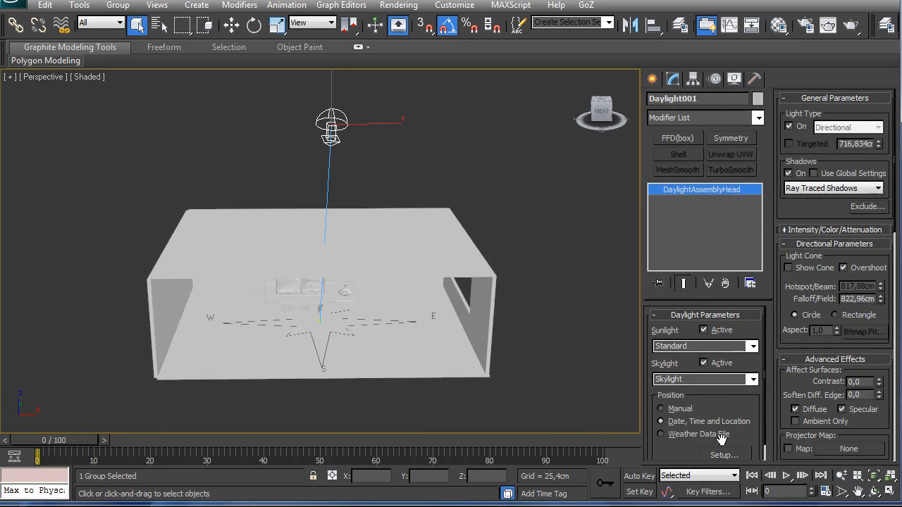
{"action": "mouse_move", "coordinate": [722, 456]}
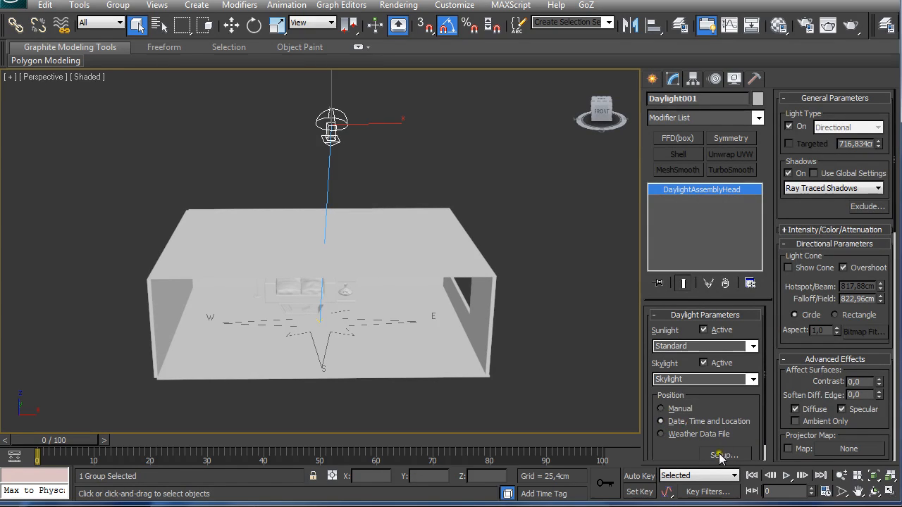
{"action": "left_click", "coordinate": [723, 455]}
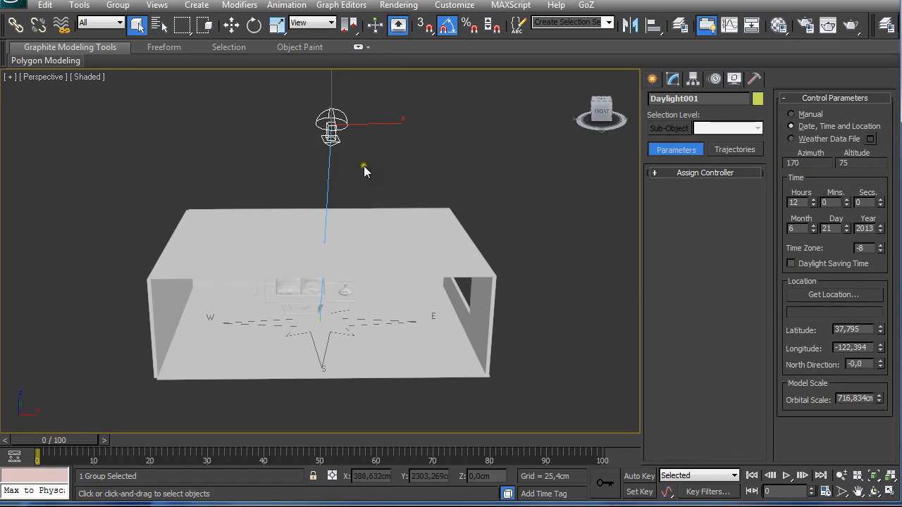
{"action": "mouse_move", "coordinate": [390, 177]}
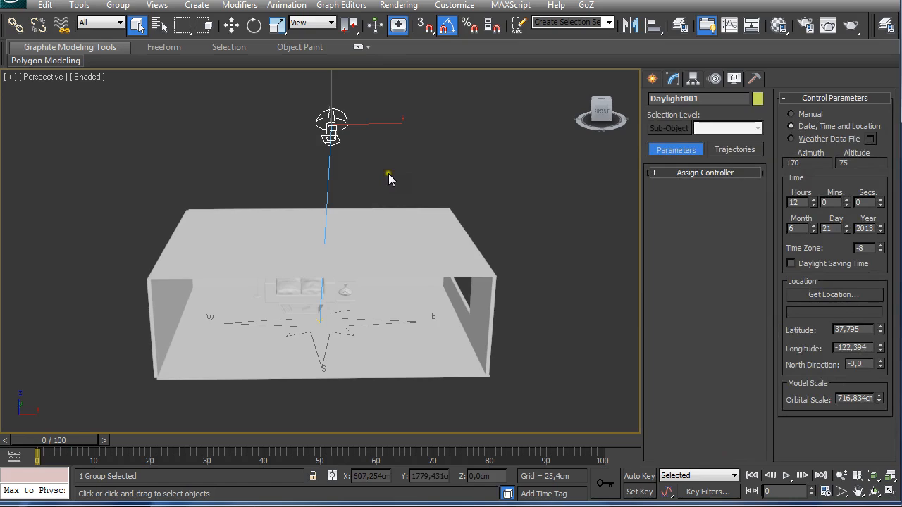
{"action": "mouse_move", "coordinate": [391, 227]}
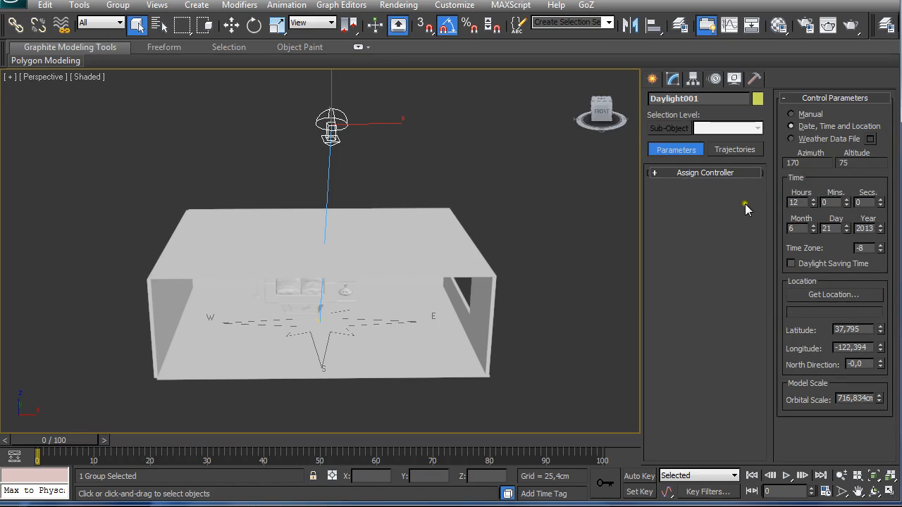
{"action": "left_click", "coordinate": [673, 79]}
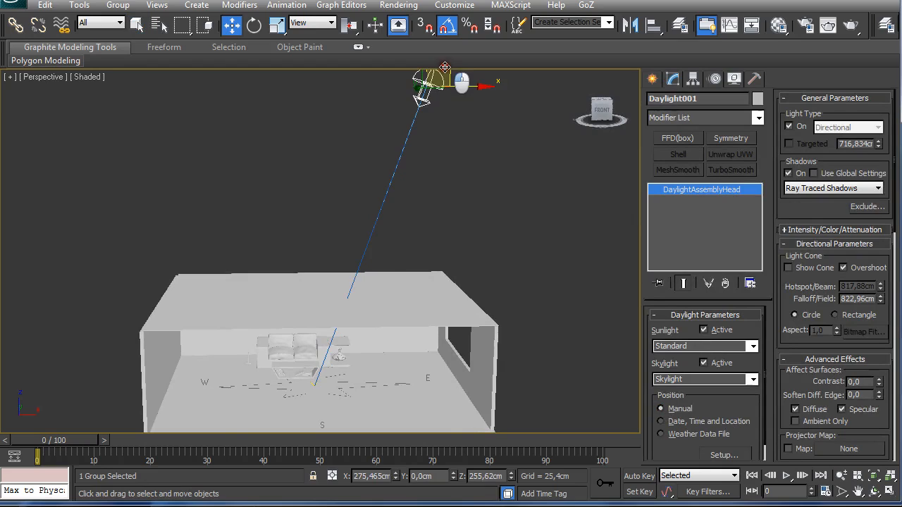
- Expand Daylight001's Intensity/Color/Attenuation rollout to reveal its multiplier
{"action": "left_click_drag", "start_coordinate": [458, 83], "coordinate": [430, 92]}
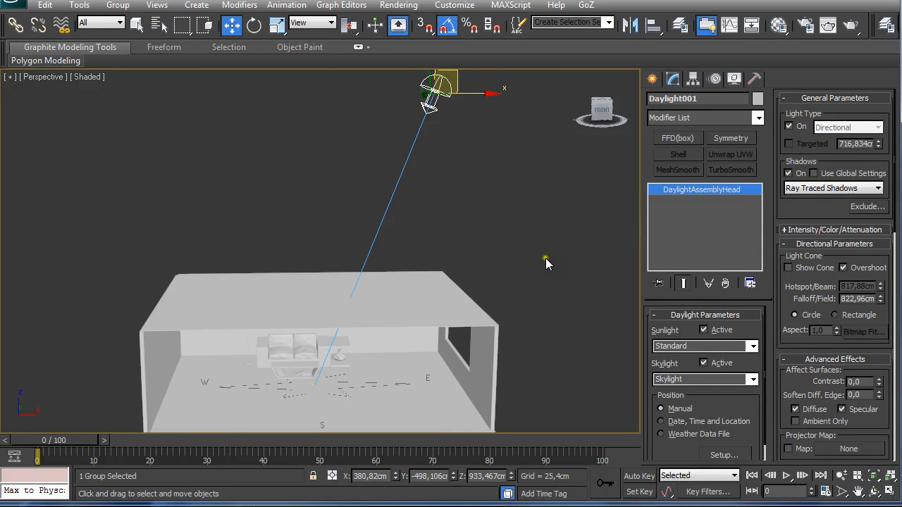
{"action": "scroll", "scroll_direction": "down", "scroll_amount": 3}
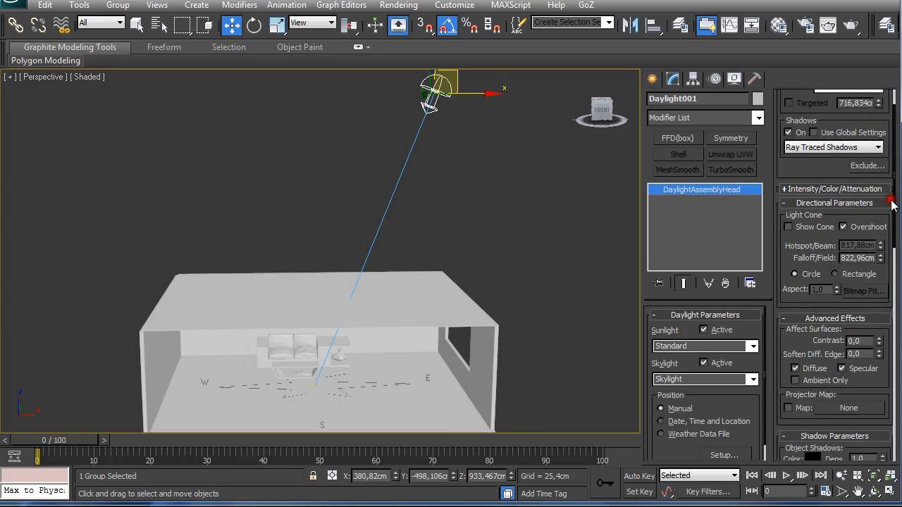
{"action": "scroll", "scroll_direction": "down", "scroll_amount": 3}
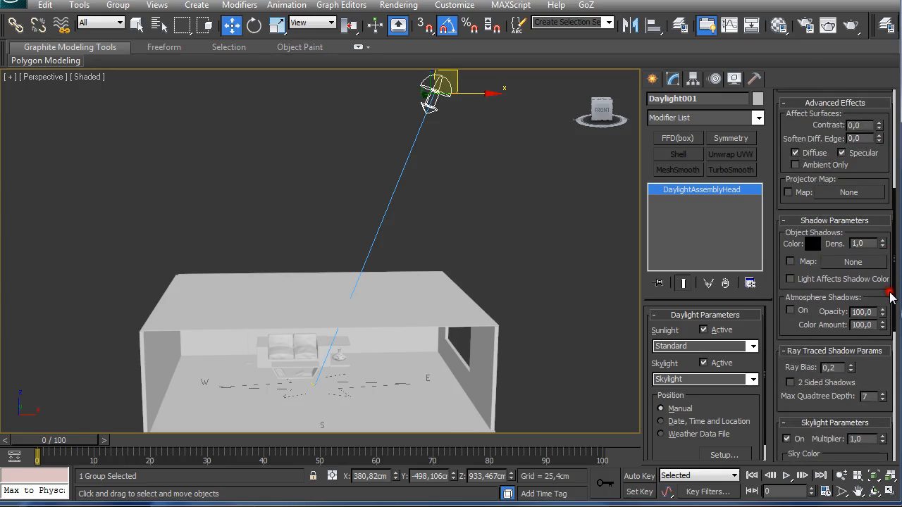
{"action": "scroll", "scroll_direction": "down", "scroll_amount": 3}
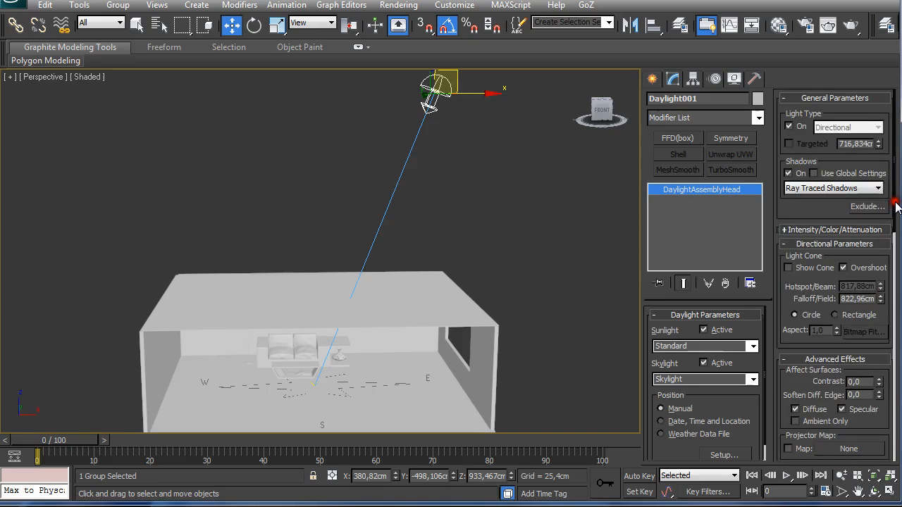
{"action": "left_click", "coordinate": [835, 229]}
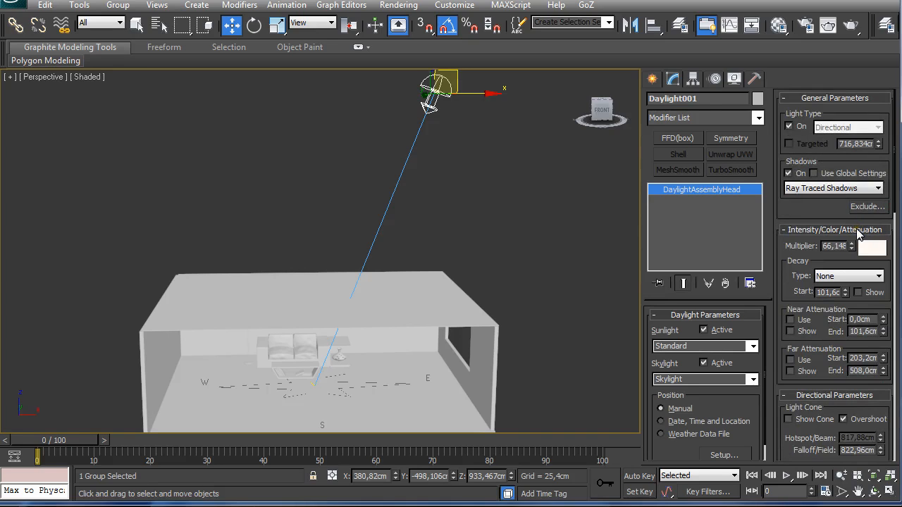
{"action": "left_click", "coordinate": [835, 230]}
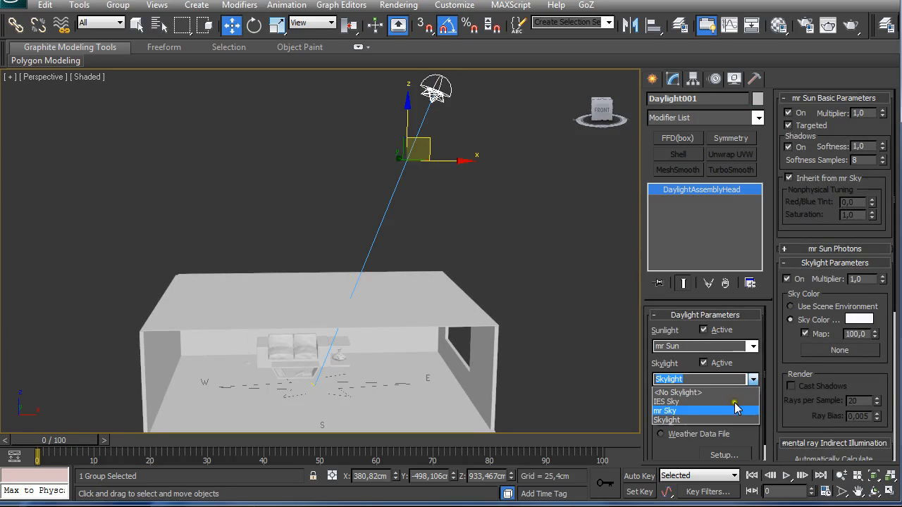
- Set Daylight001's skylight to mr Sky, accepting the automatic mr Physical Sky environment map
{"action": "left_click", "coordinate": [666, 411]}
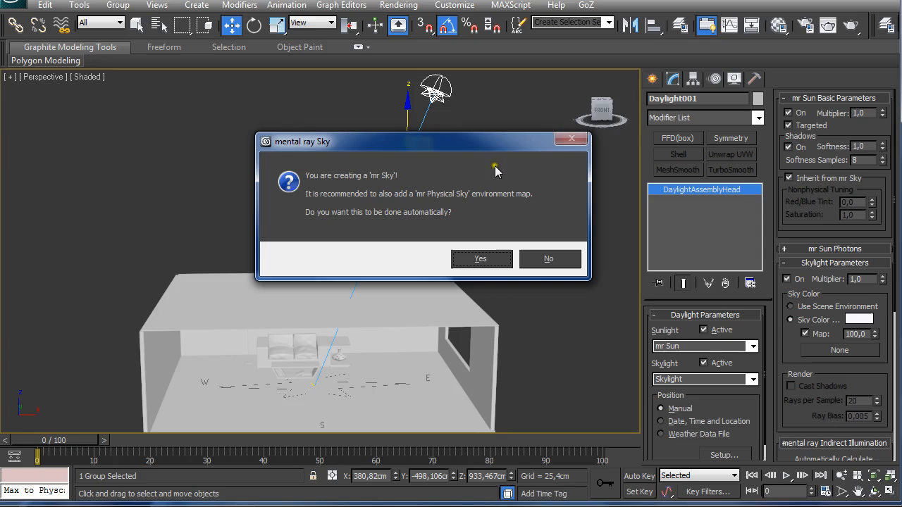
{"action": "mouse_move", "coordinate": [501, 252]}
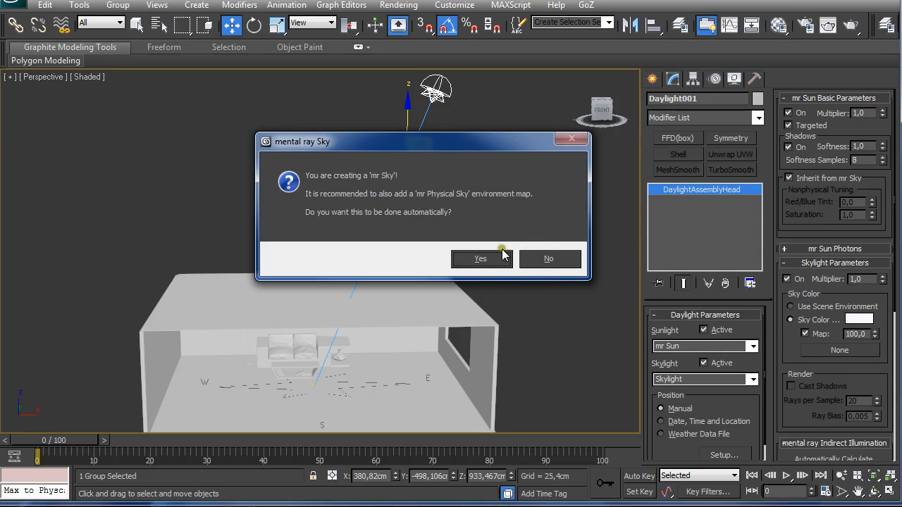
{"action": "left_click", "coordinate": [480, 259]}
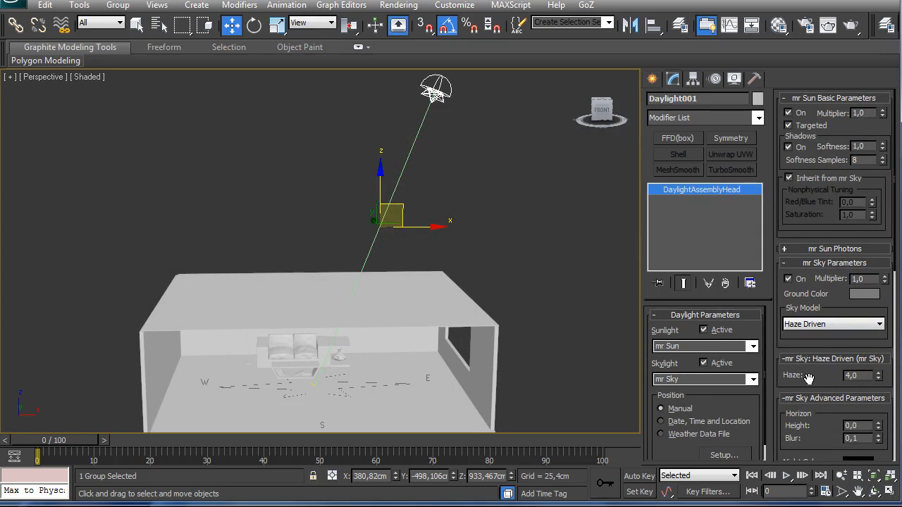
{"action": "left_click", "coordinate": [879, 379]}
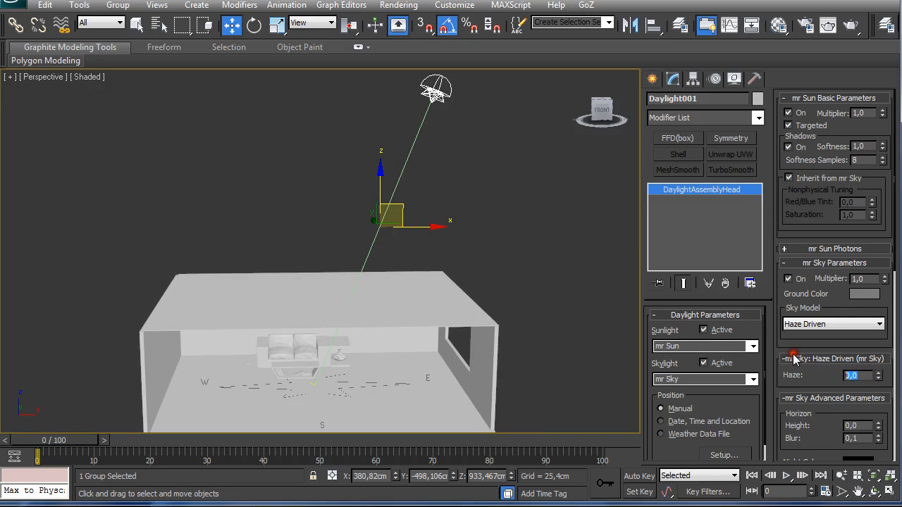
{"action": "left_click", "coordinate": [878, 371]}
{"action": "type", "text": "4"}
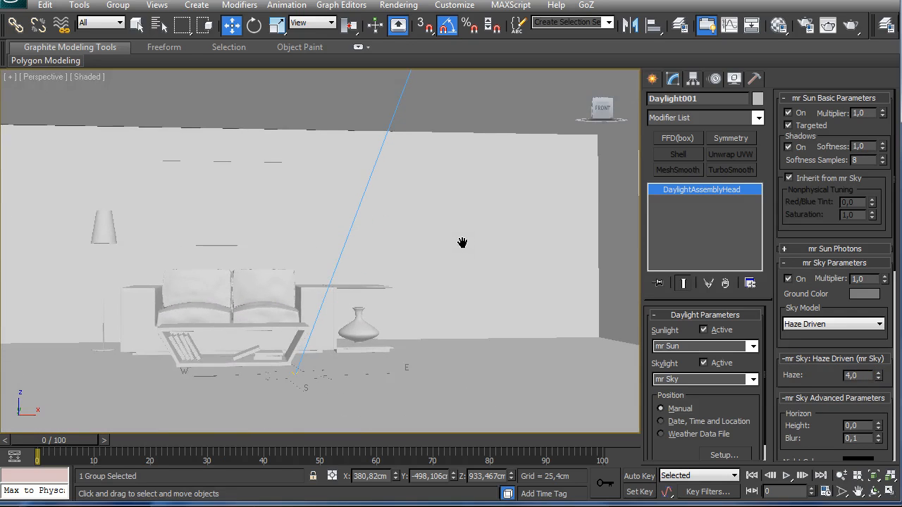
{"action": "left_click_drag", "start_coordinate": [462, 244], "coordinate": [361, 248]}
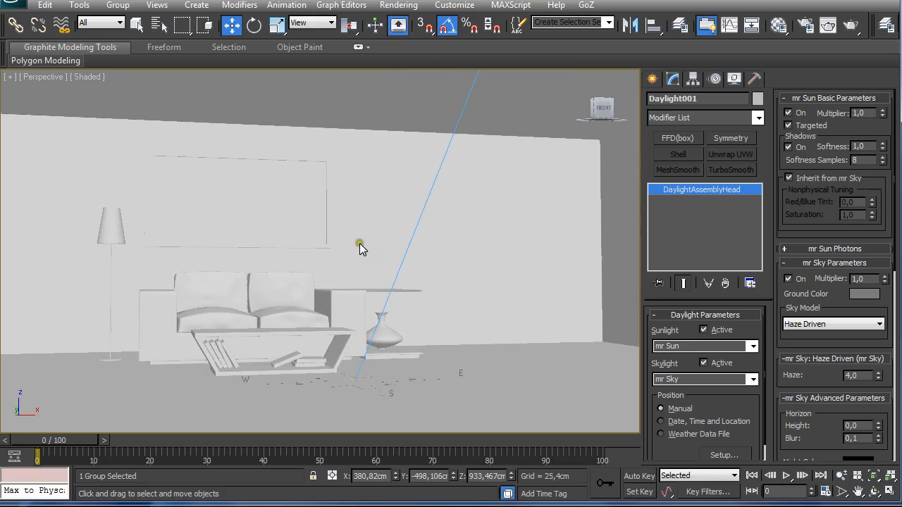
{"action": "mouse_move", "coordinate": [479, 291]}
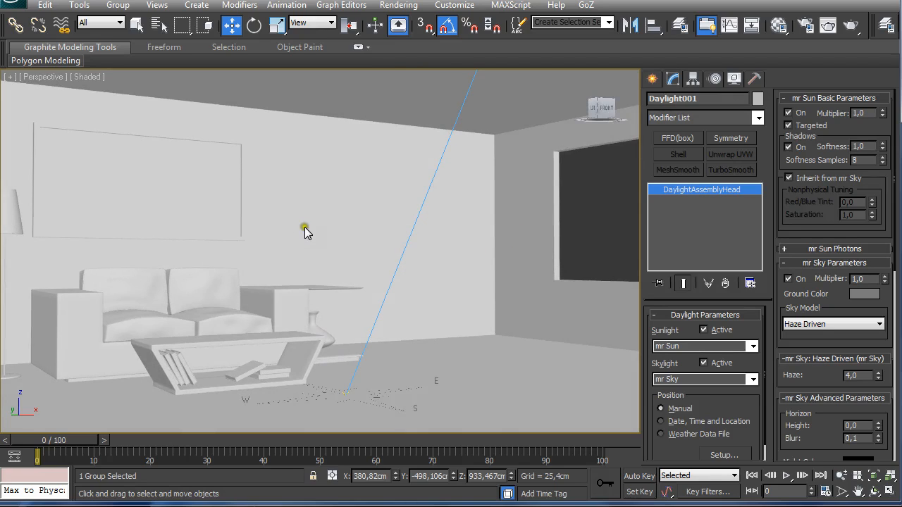
{"action": "mouse_move", "coordinate": [470, 148]}
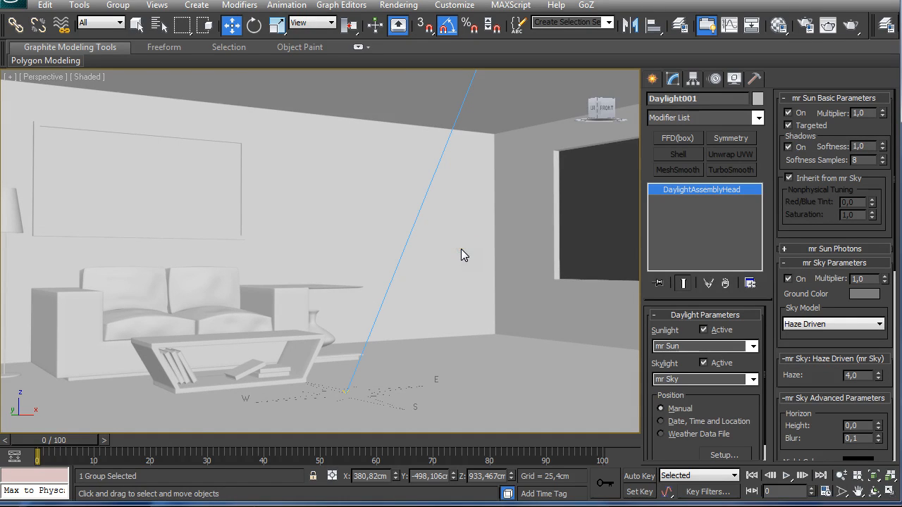
{"action": "mouse_move", "coordinate": [459, 252]}
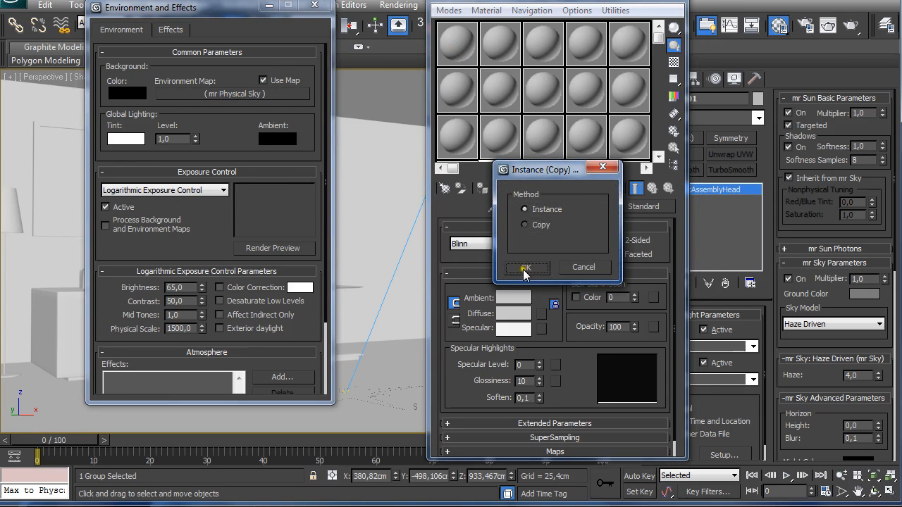
- Instance the mr Physical Sky map into a material slot and load a custom background bitmap
{"action": "left_click", "coordinate": [526, 268]}
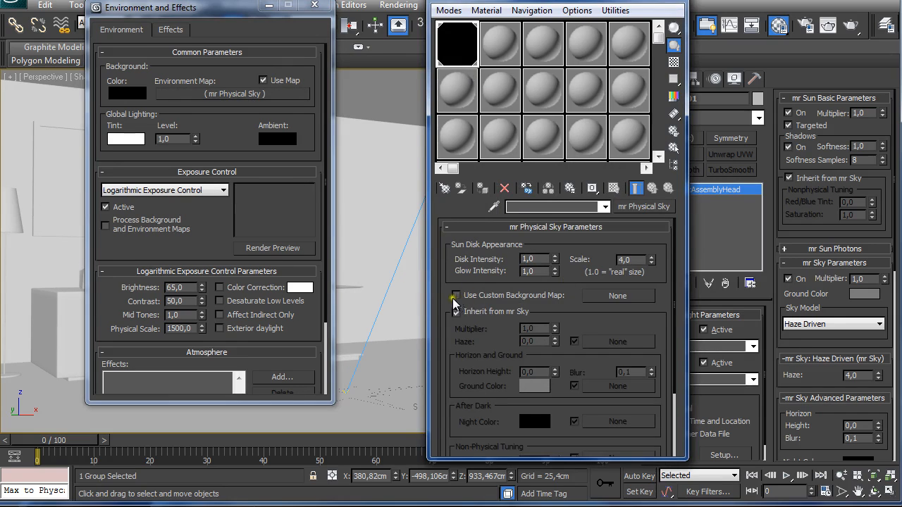
{"action": "left_click", "coordinate": [455, 295]}
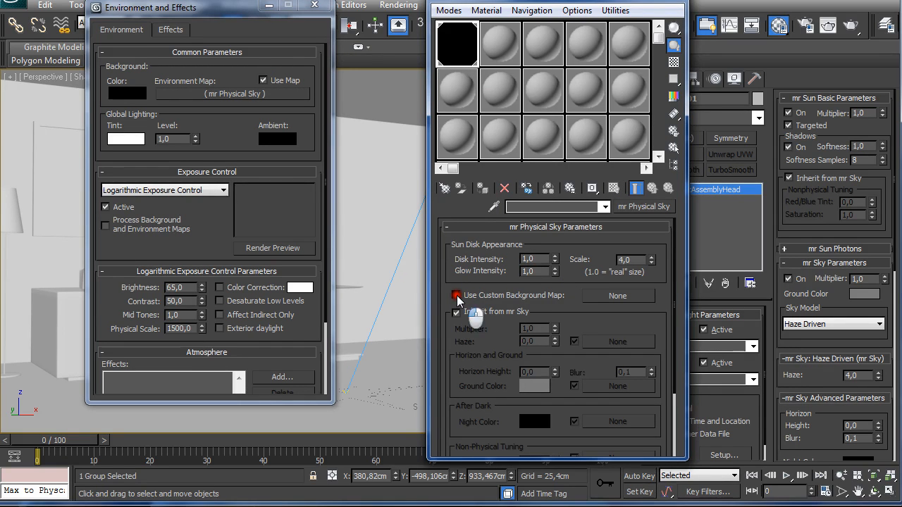
{"action": "left_click", "coordinate": [617, 295]}
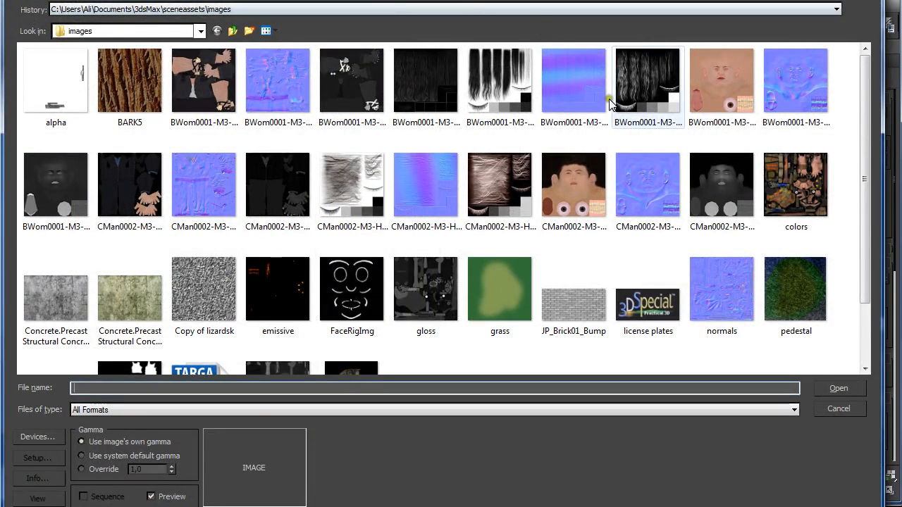
{"action": "left_click", "coordinate": [278, 184]}
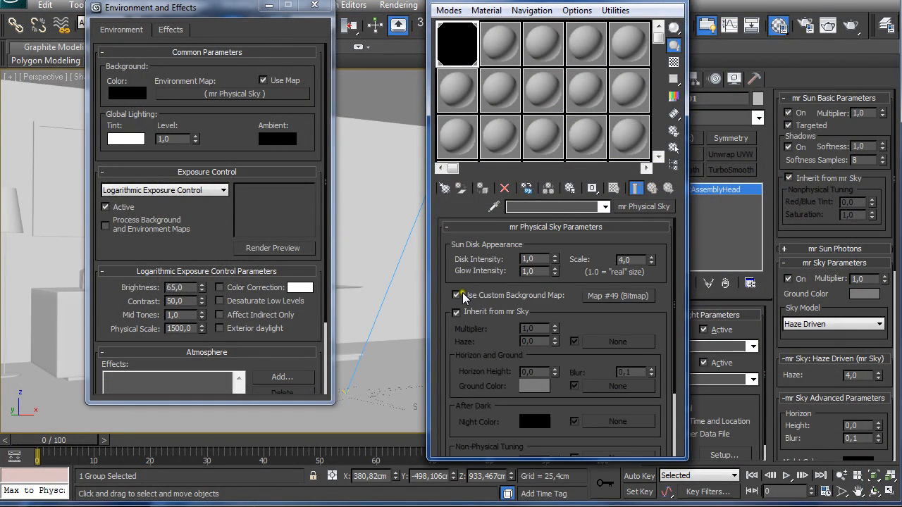
{"action": "right_click", "coordinate": [617, 295]}
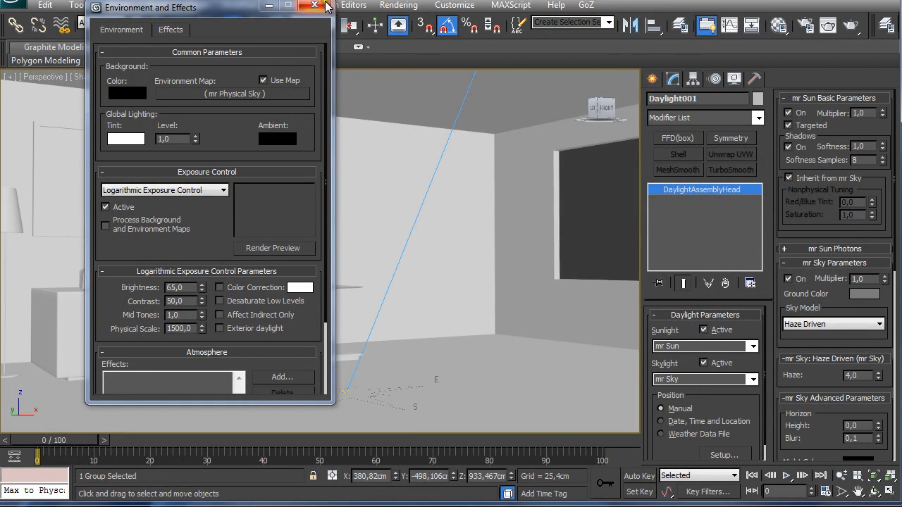
- Close Environment and Effects and pull the viewport back to show the whole room
{"action": "left_click", "coordinate": [314, 6]}
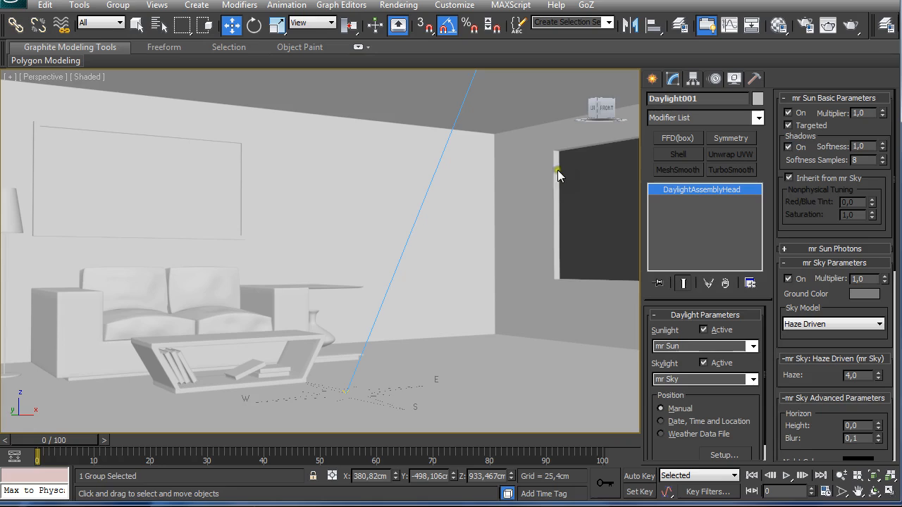
{"action": "mouse_move", "coordinate": [569, 183]}
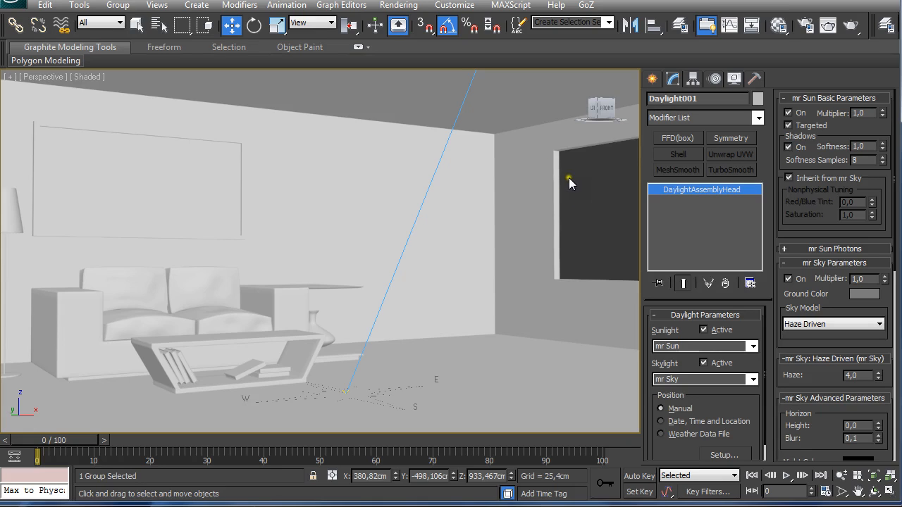
{"action": "mouse_move", "coordinate": [589, 213]}
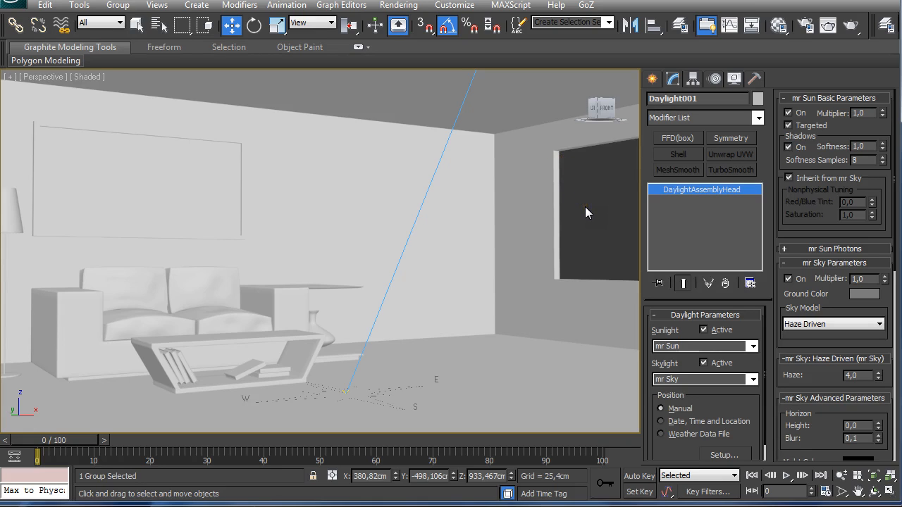
{"action": "mouse_move", "coordinate": [579, 215]}
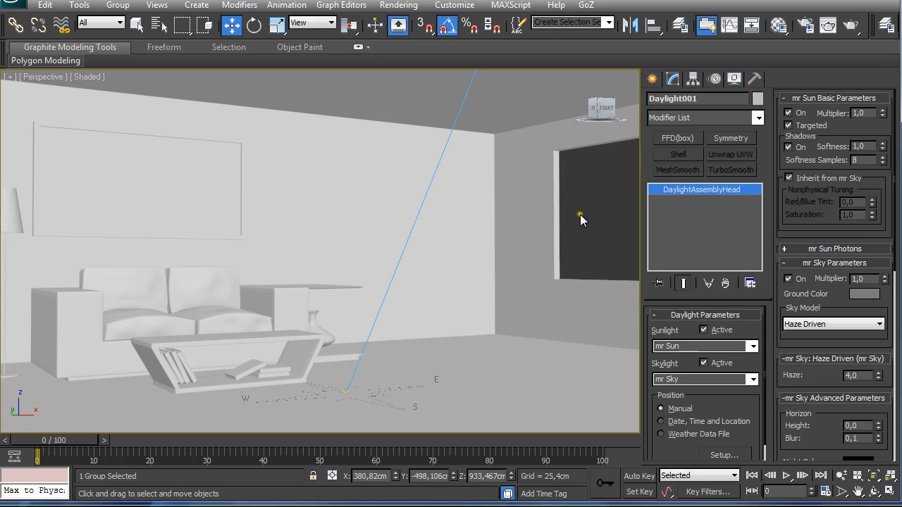
{"action": "mouse_move", "coordinate": [571, 203]}
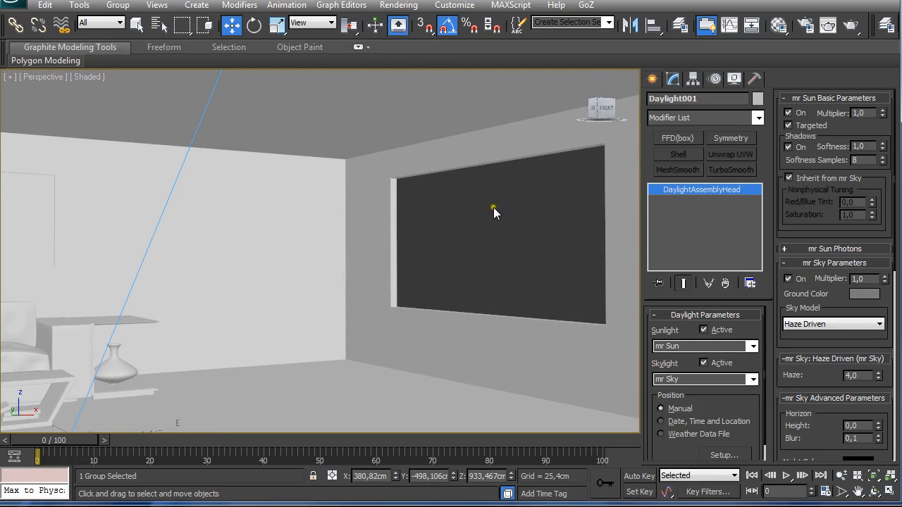
{"action": "mouse_move", "coordinate": [451, 191]}
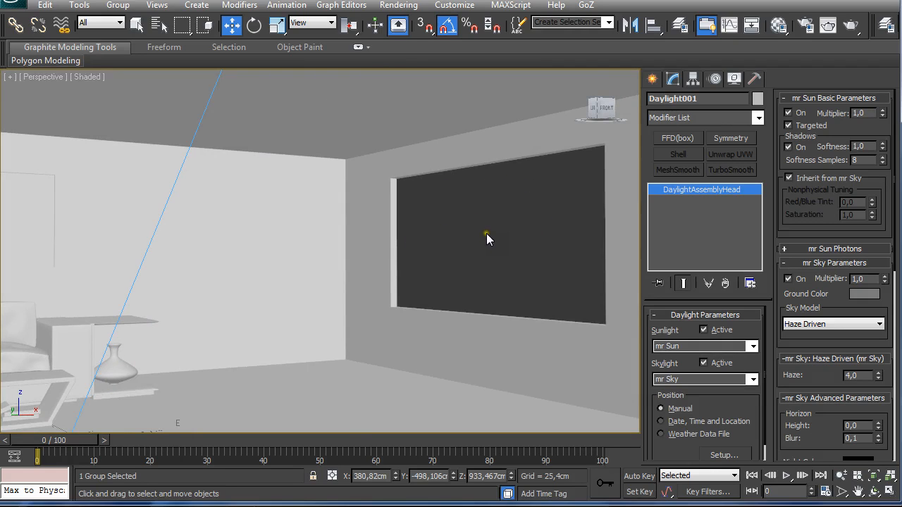
{"action": "left_click_drag", "start_coordinate": [489, 236], "coordinate": [384, 243]}
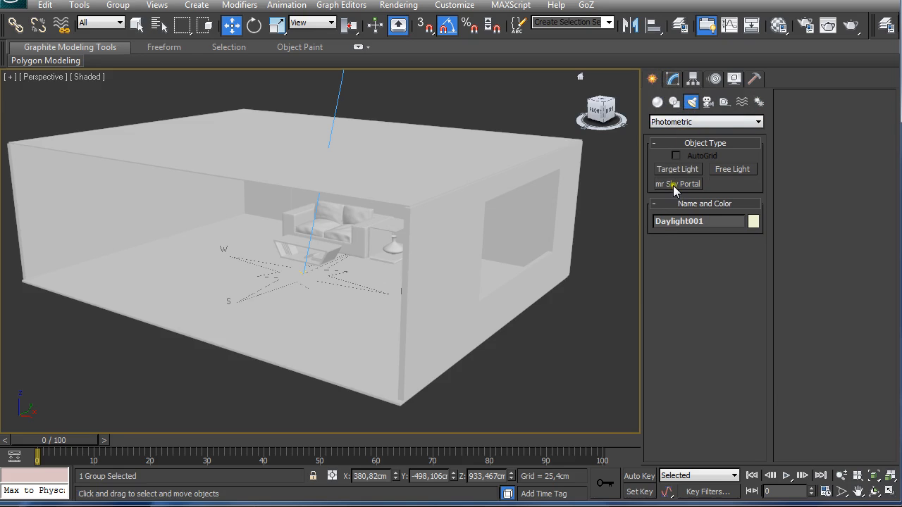
- Place the mr Sky Portal against the window and position its copy, Portal002
{"action": "left_click", "coordinate": [677, 184]}
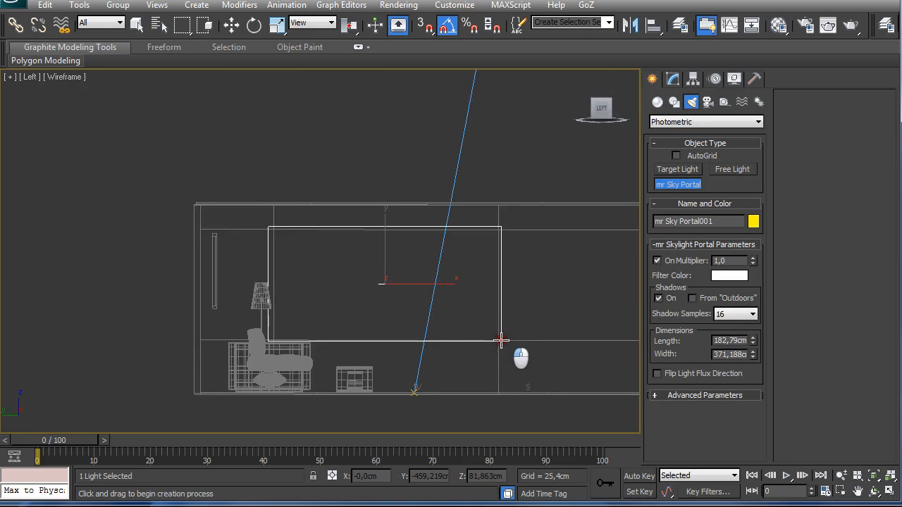
{"action": "left_click", "coordinate": [231, 26]}
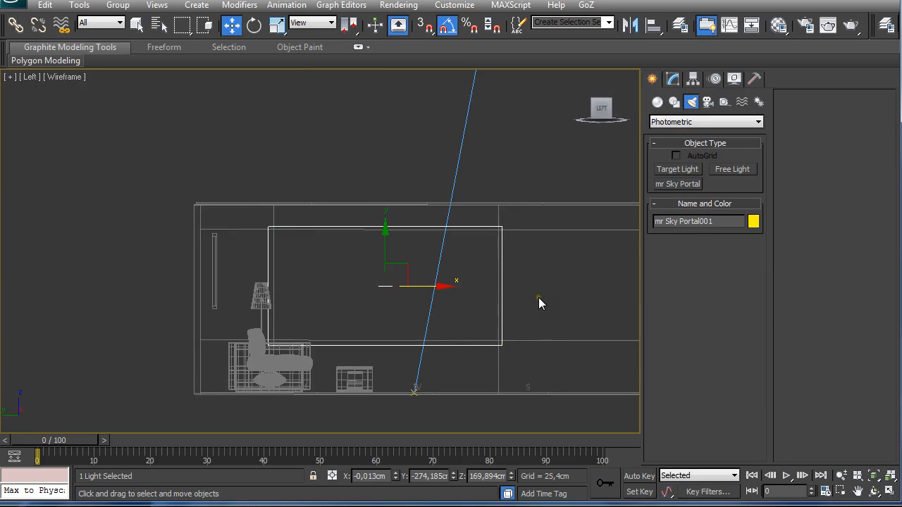
{"action": "key", "text": "f"}
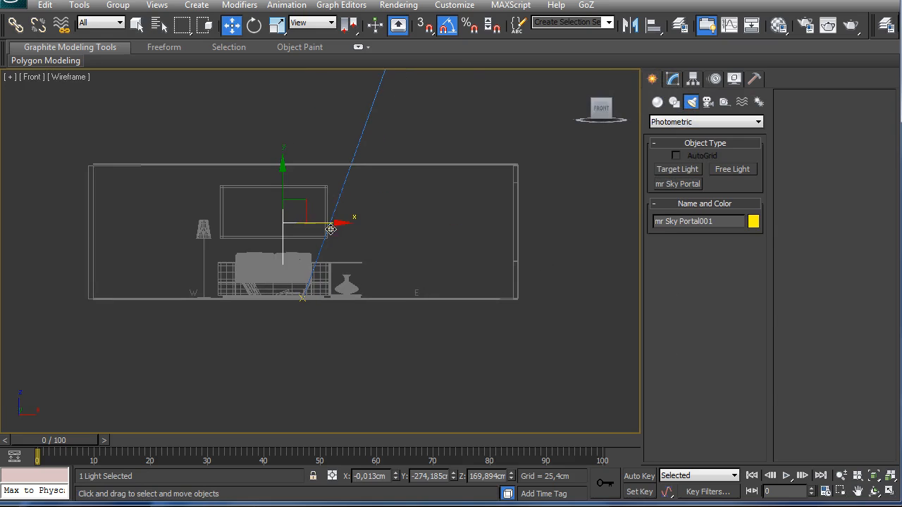
{"action": "left_click_drag", "start_coordinate": [331, 225], "coordinate": [557, 229]}
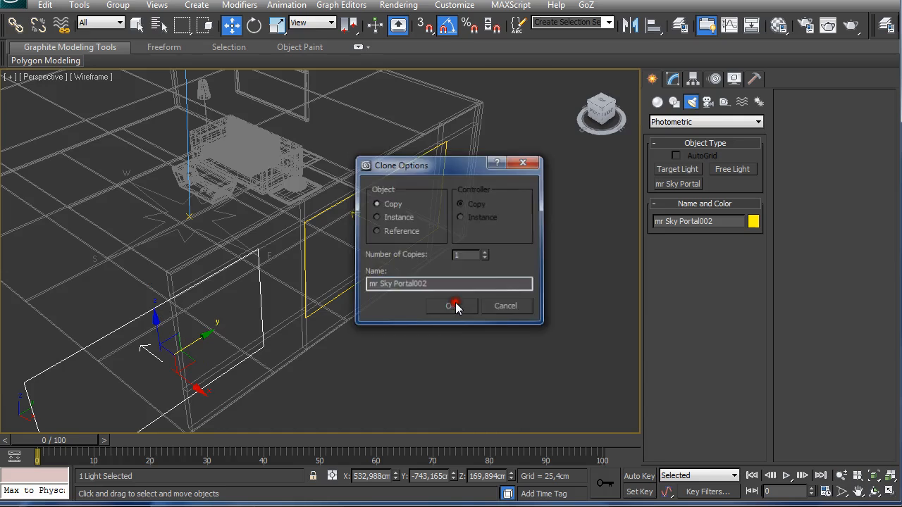
{"action": "left_click", "coordinate": [452, 305]}
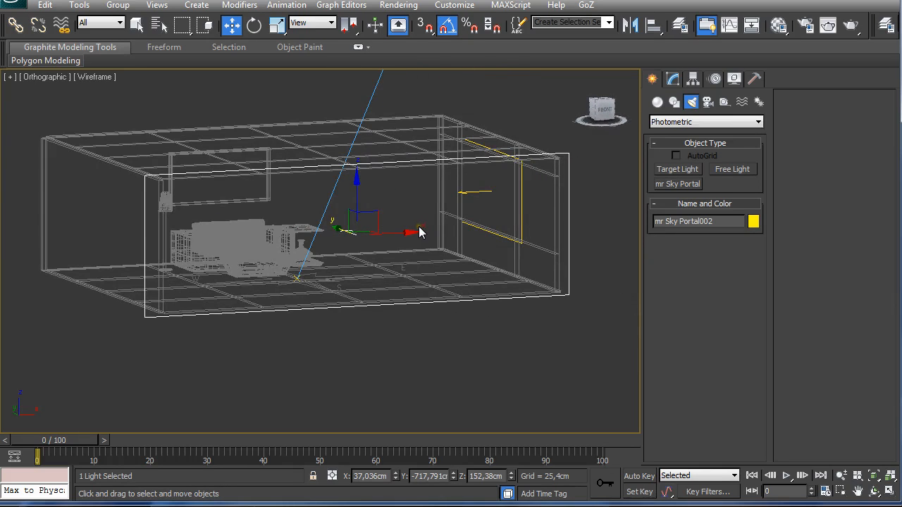
{"action": "mouse_move", "coordinate": [458, 240]}
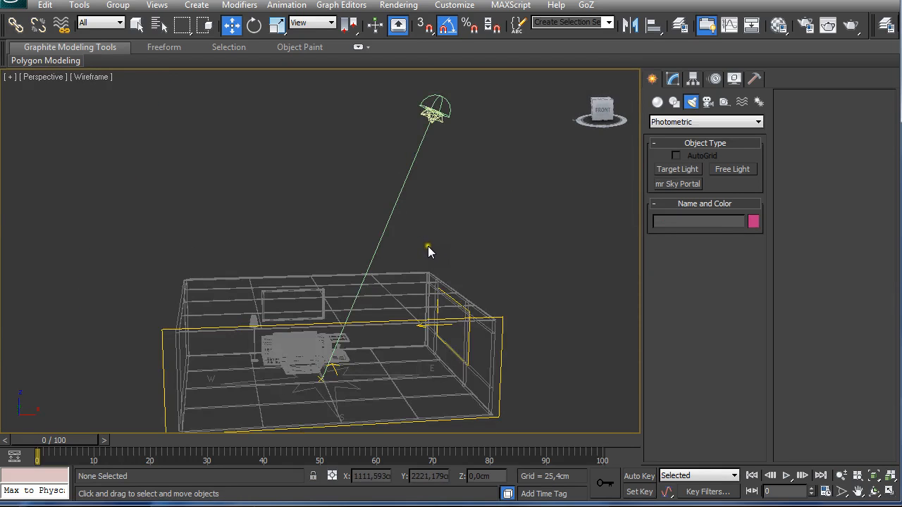
{"action": "left_click_drag", "start_coordinate": [430, 253], "coordinate": [437, 304]}
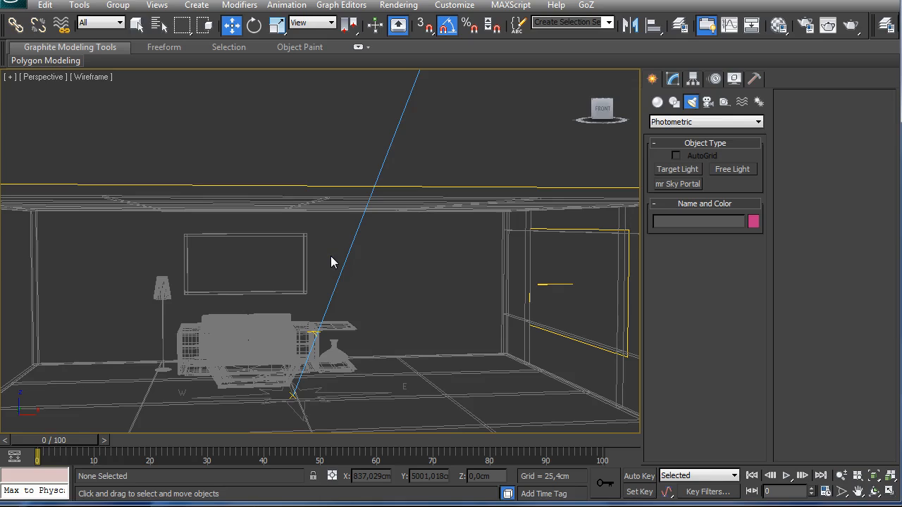
- Choose mr Photographic Exposure Control with the Indoor Daylight preset, then close the dialog
{"action": "left_click", "coordinate": [399, 5]}
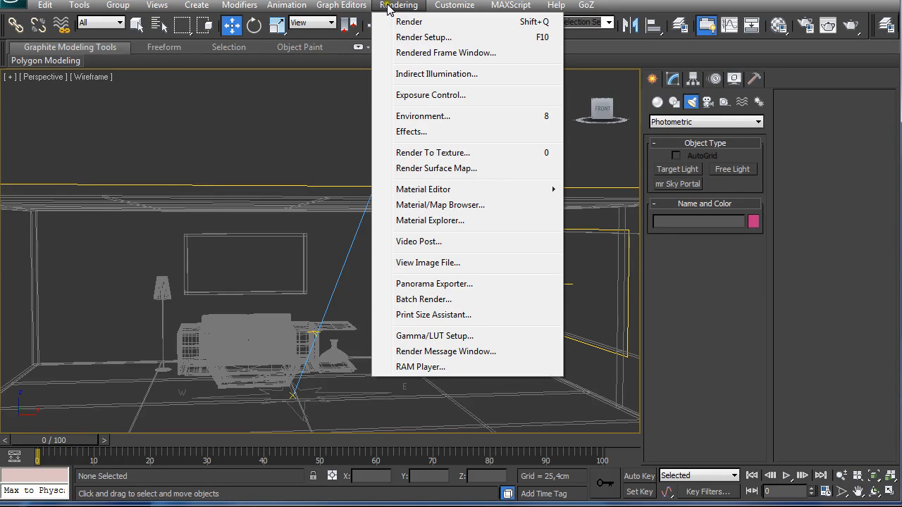
{"action": "mouse_move", "coordinate": [432, 95]}
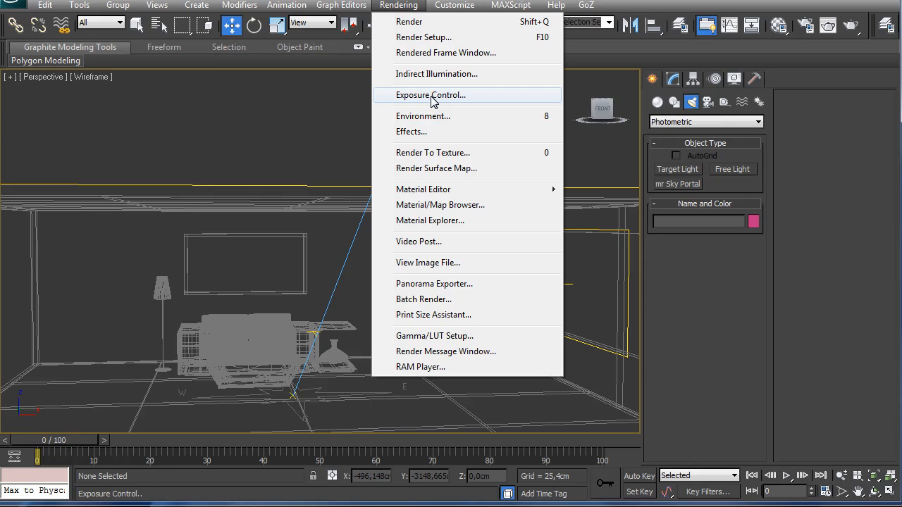
{"action": "left_click", "coordinate": [432, 94]}
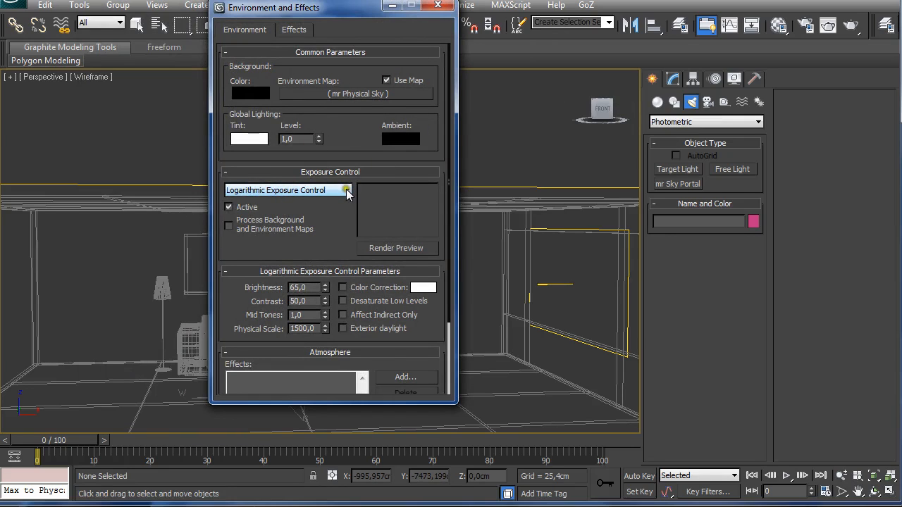
{"action": "left_click", "coordinate": [345, 190]}
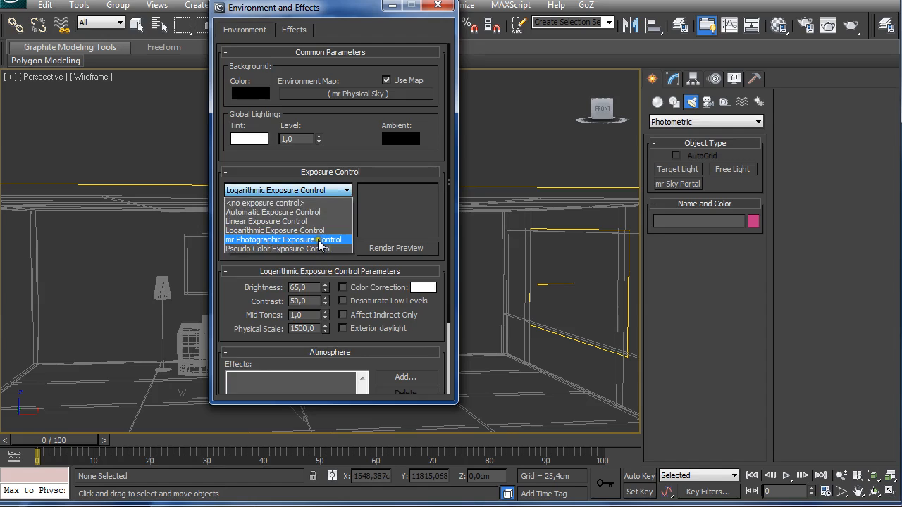
{"action": "left_click", "coordinate": [287, 240]}
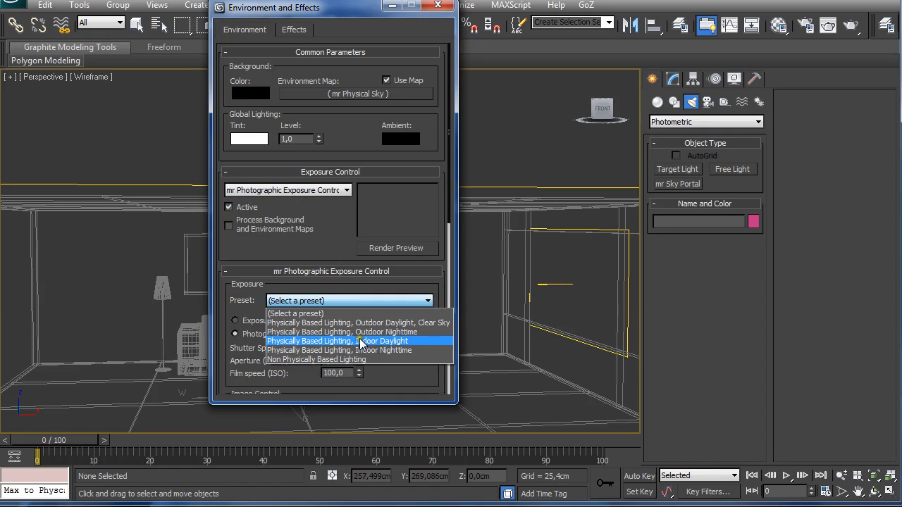
{"action": "left_click", "coordinate": [337, 341]}
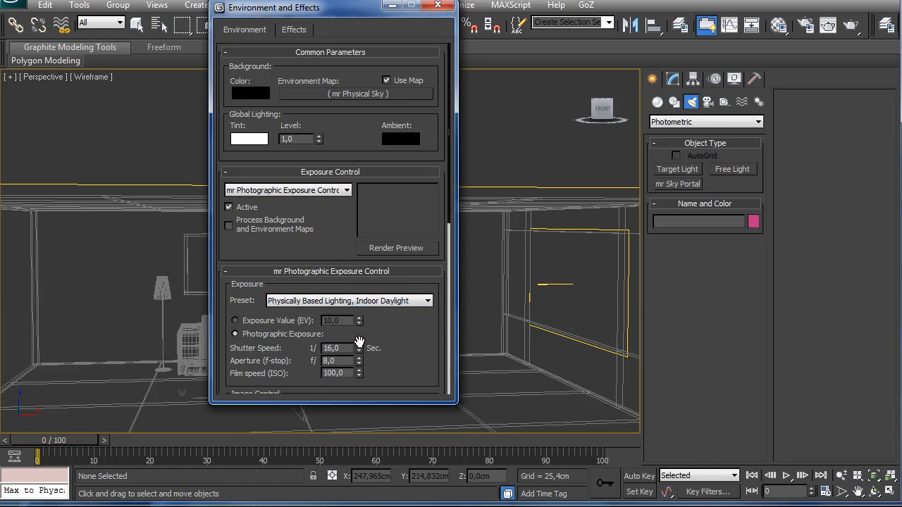
{"action": "scroll", "scroll_direction": "down", "scroll_amount": 3}
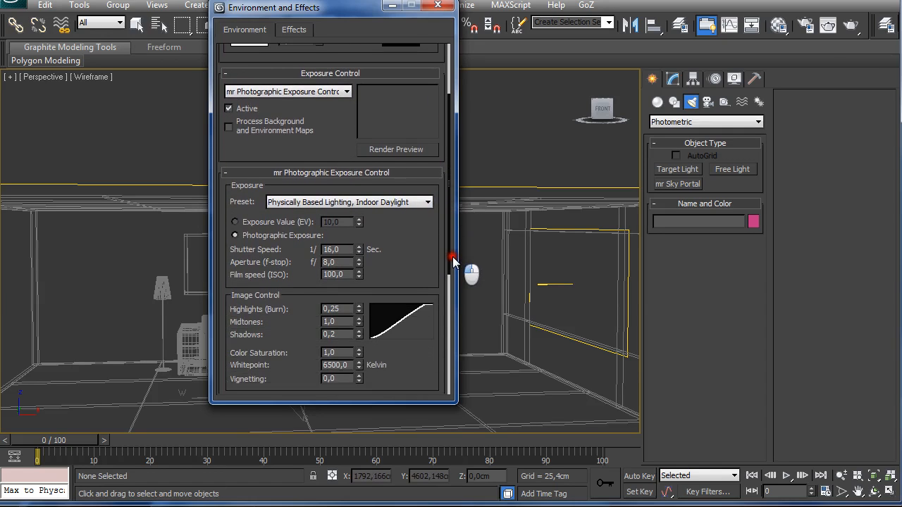
{"action": "scroll", "scroll_direction": "down", "scroll_amount": 3}
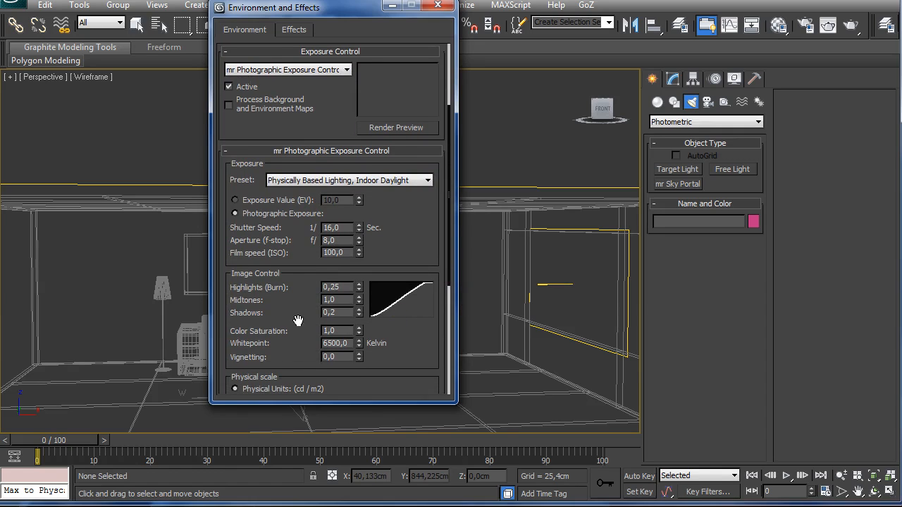
{"action": "mouse_move", "coordinate": [275, 289]}
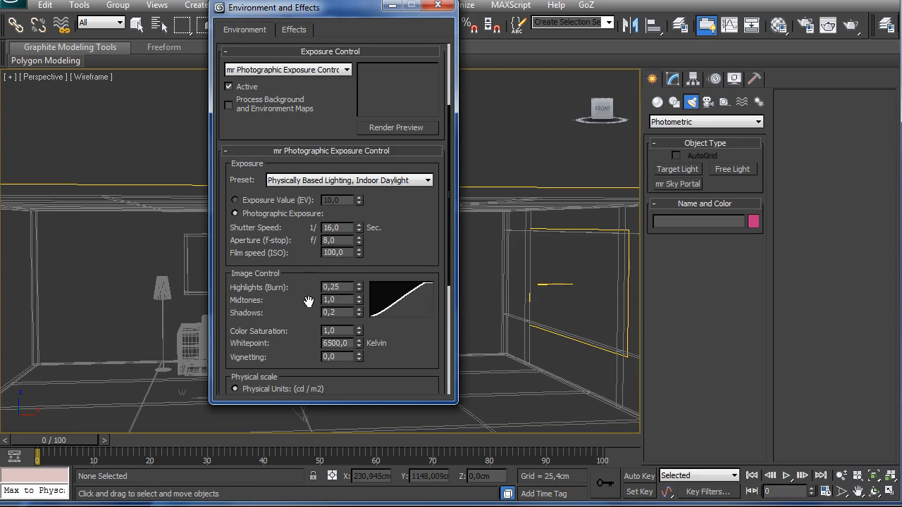
{"action": "mouse_move", "coordinate": [301, 291]}
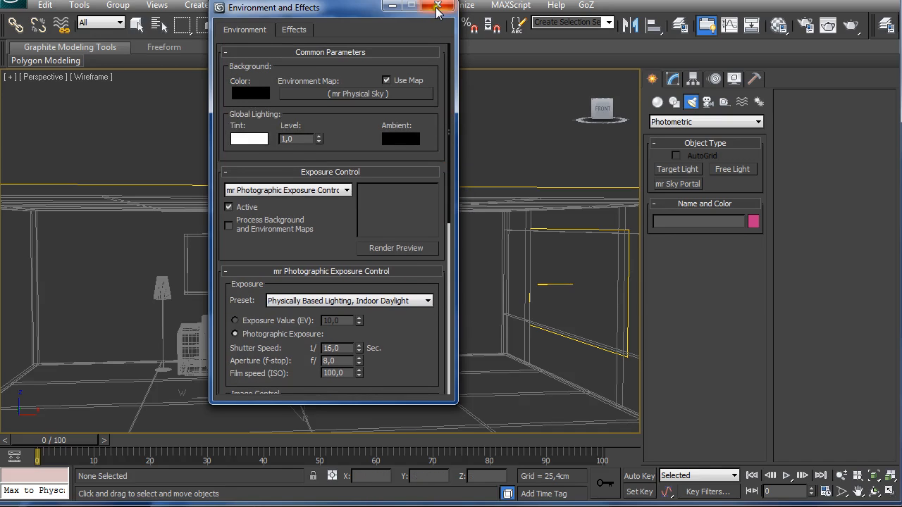
{"action": "left_click", "coordinate": [437, 7]}
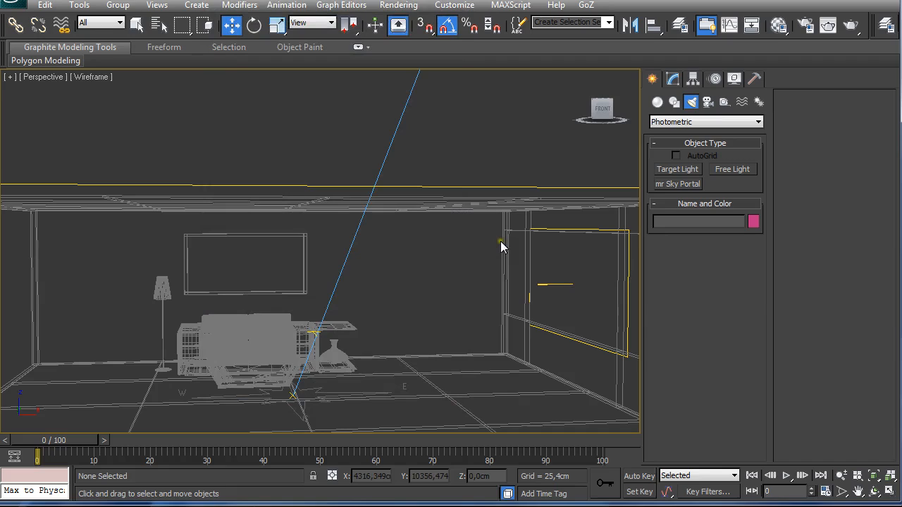
{"action": "mouse_move", "coordinate": [509, 303]}
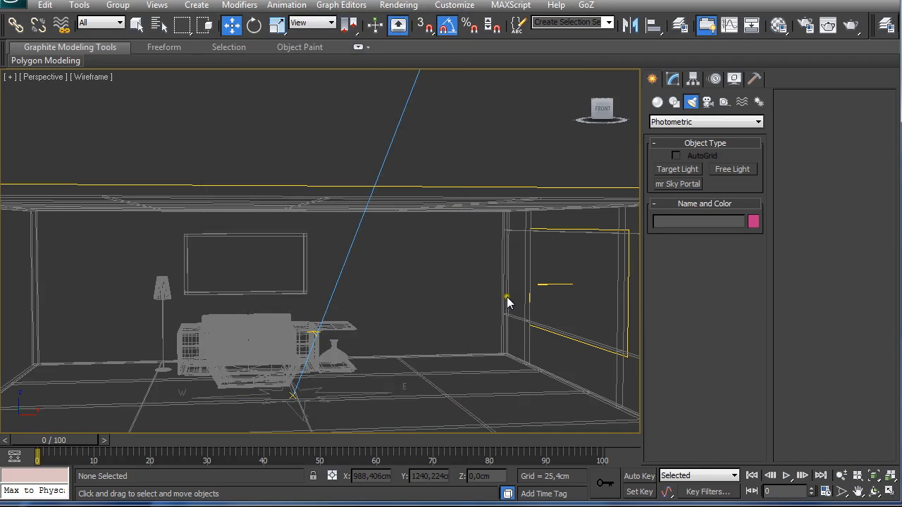
{"action": "mouse_move", "coordinate": [508, 299]}
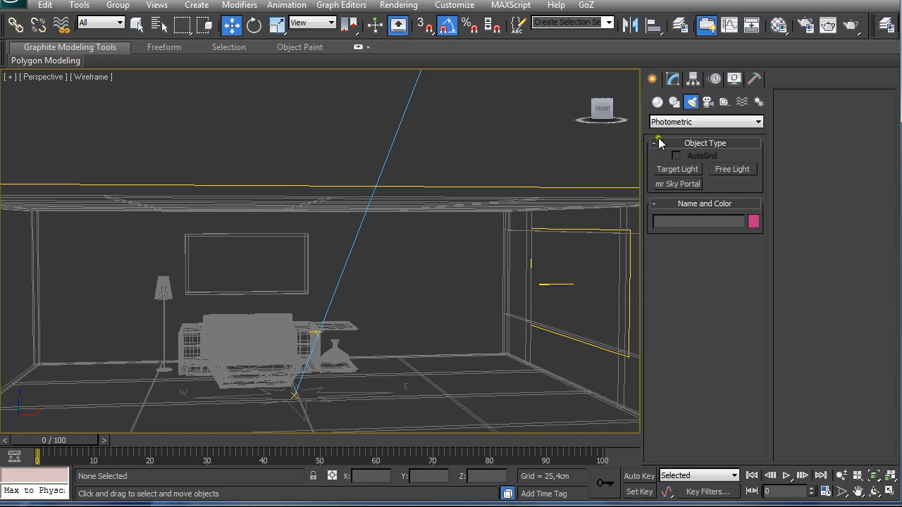
- Place free light PhotometricLight001 in the Front view and move it toward the left side
{"action": "left_click", "coordinate": [732, 170]}
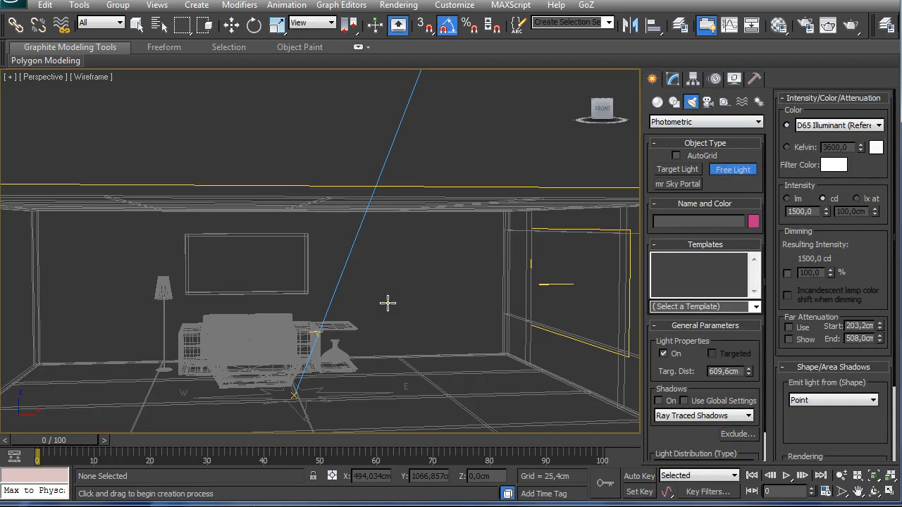
{"action": "key", "text": "f"}
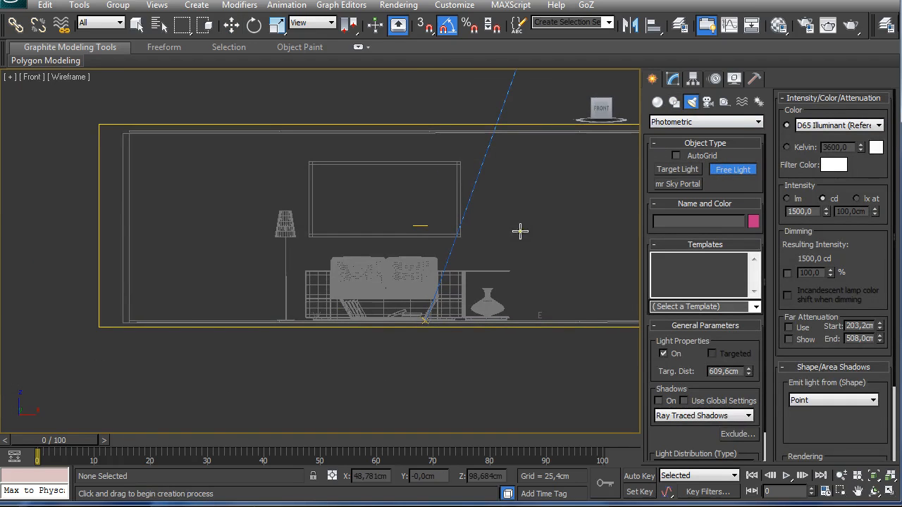
{"action": "left_click", "coordinate": [212, 256]}
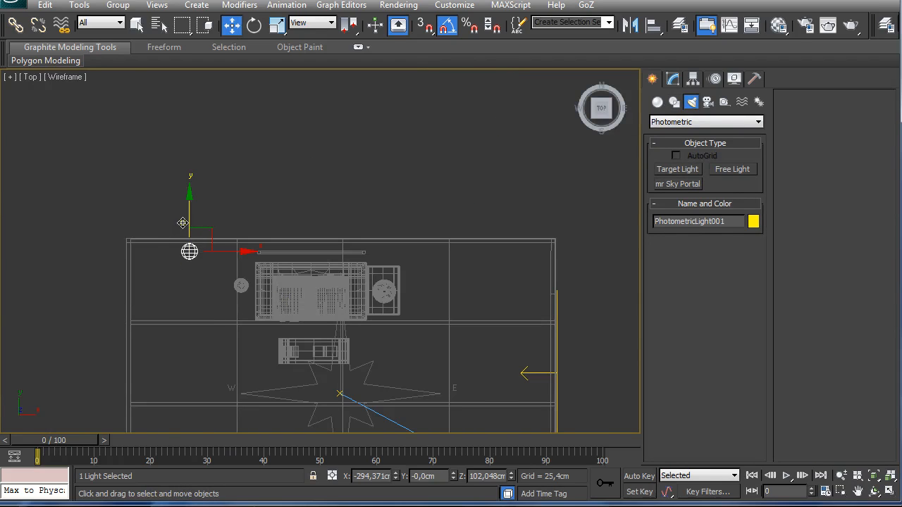
{"action": "left_click_drag", "start_coordinate": [189, 252], "coordinate": [189, 303]}
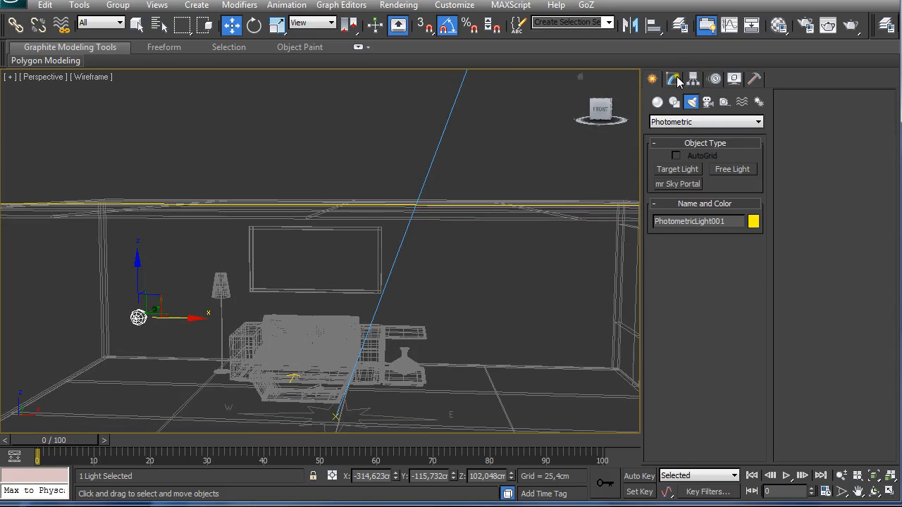
{"action": "mouse_move", "coordinate": [673, 79]}
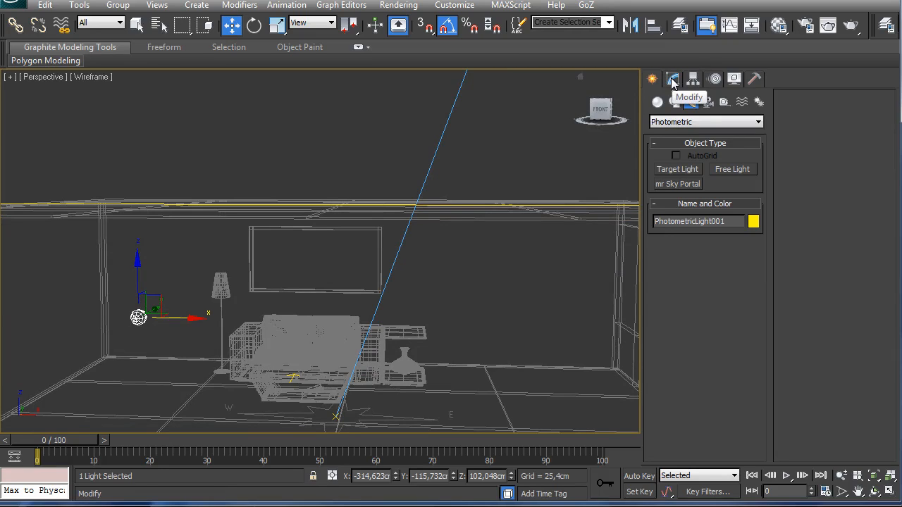
- Enable shadows on PhotometricLight001 and set its intensity to 4000 cd
{"action": "left_click", "coordinate": [672, 79]}
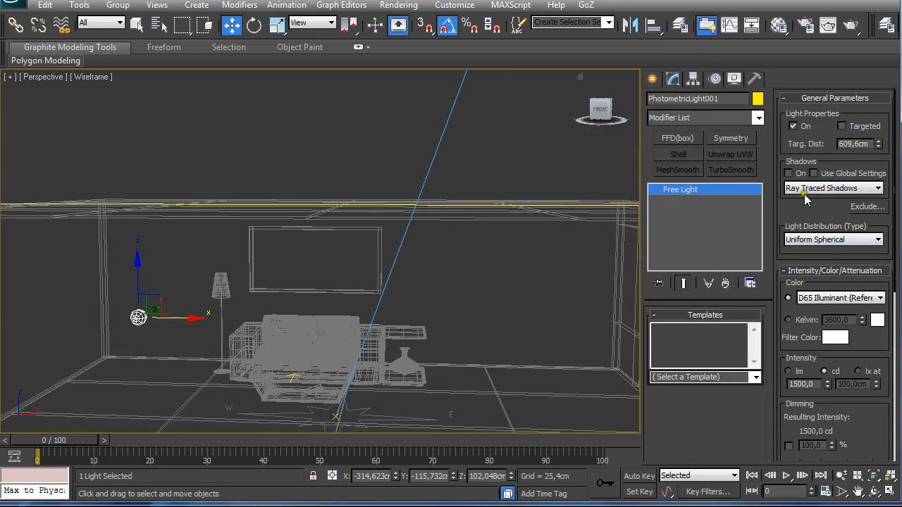
{"action": "mouse_move", "coordinate": [267, 345]}
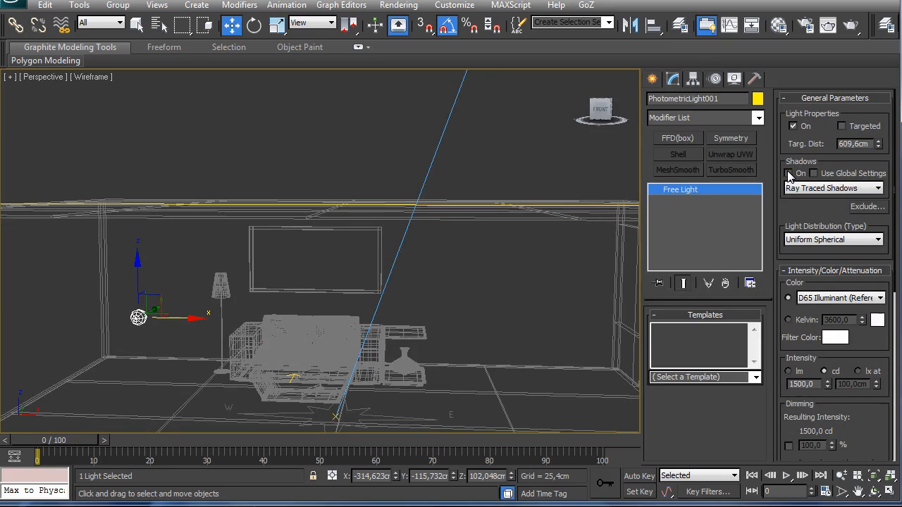
{"action": "left_click", "coordinate": [788, 173]}
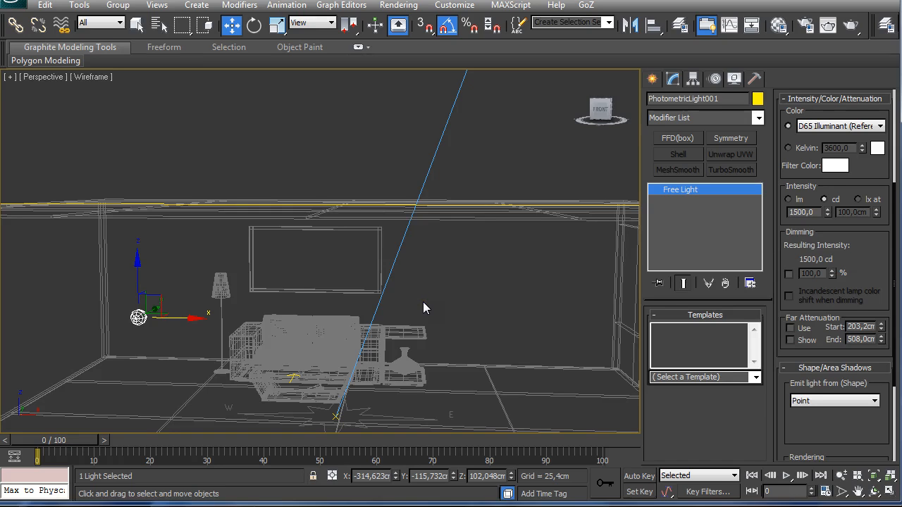
{"action": "mouse_move", "coordinate": [781, 214]}
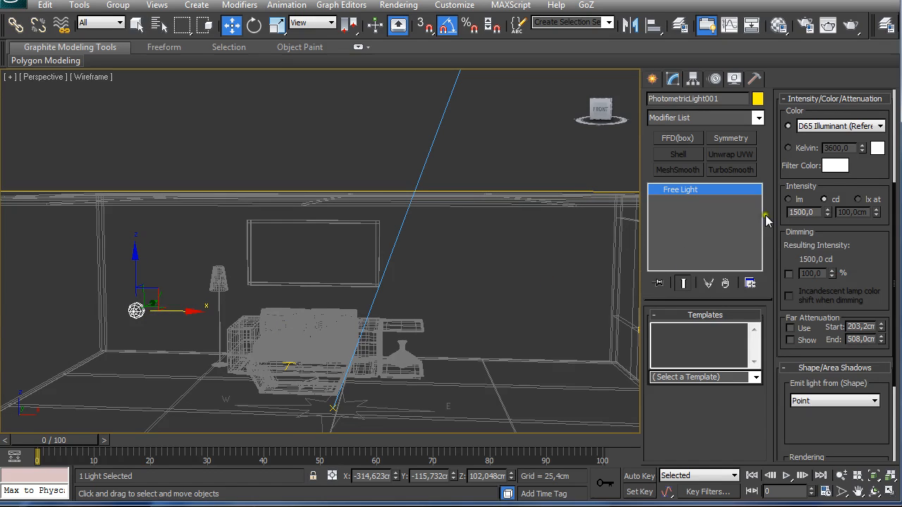
{"action": "triple_click", "coordinate": [801, 212]}
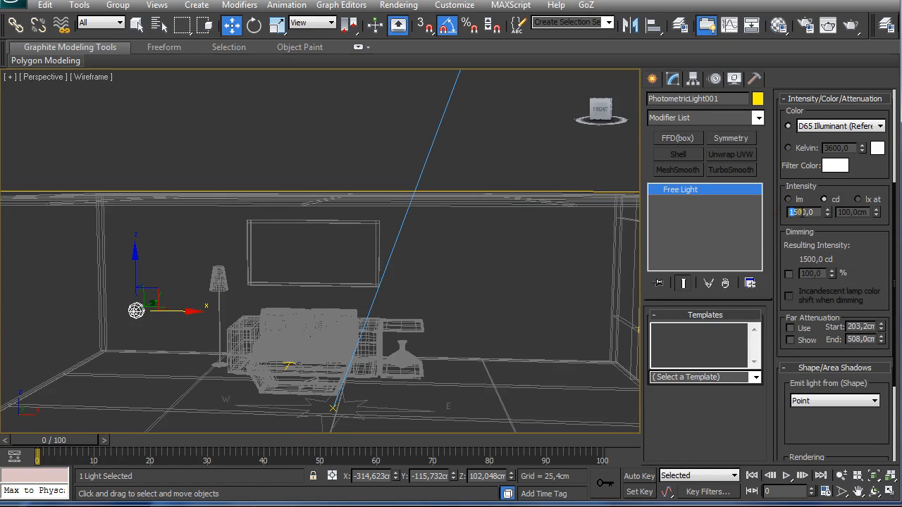
{"action": "type", "text": "4500,0"}
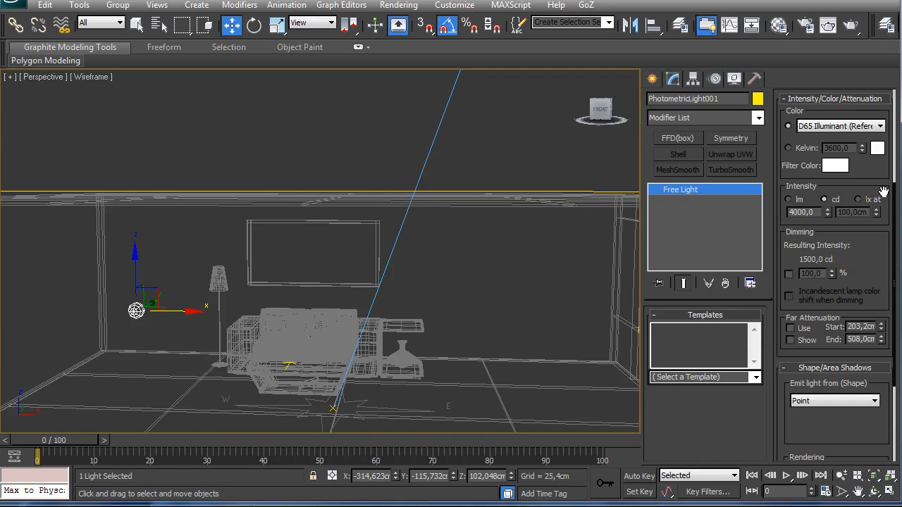
{"action": "scroll", "scroll_direction": "down", "scroll_amount": 3}
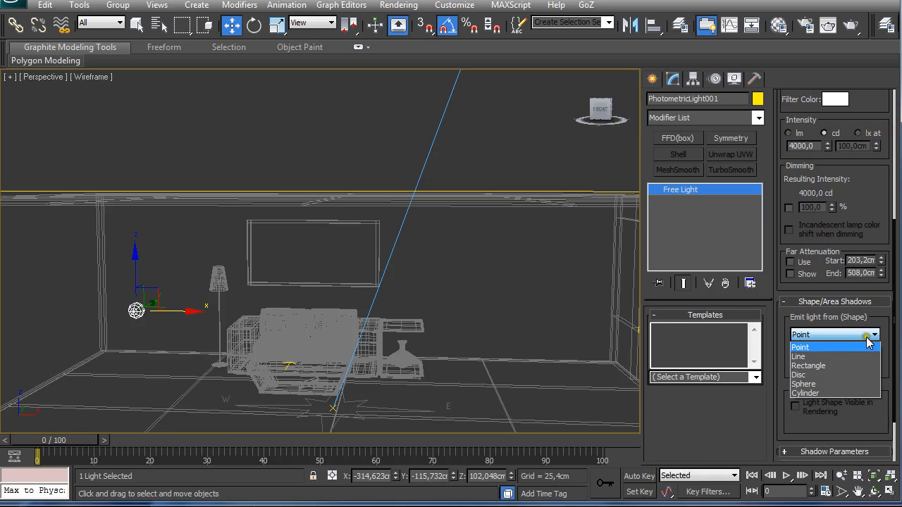
- Set the light's emission shape to Rectangle and rotate it upright by the left wall
{"action": "left_click", "coordinate": [808, 366]}
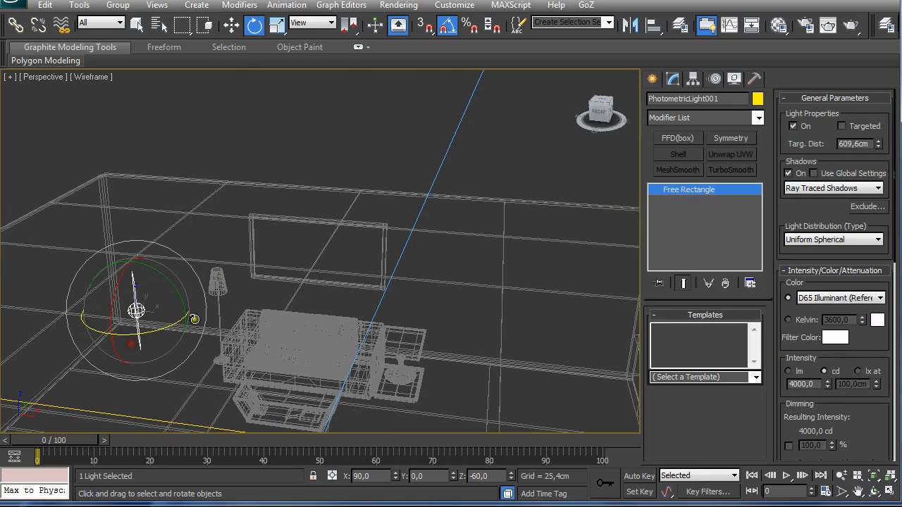
{"action": "left_click", "coordinate": [277, 25]}
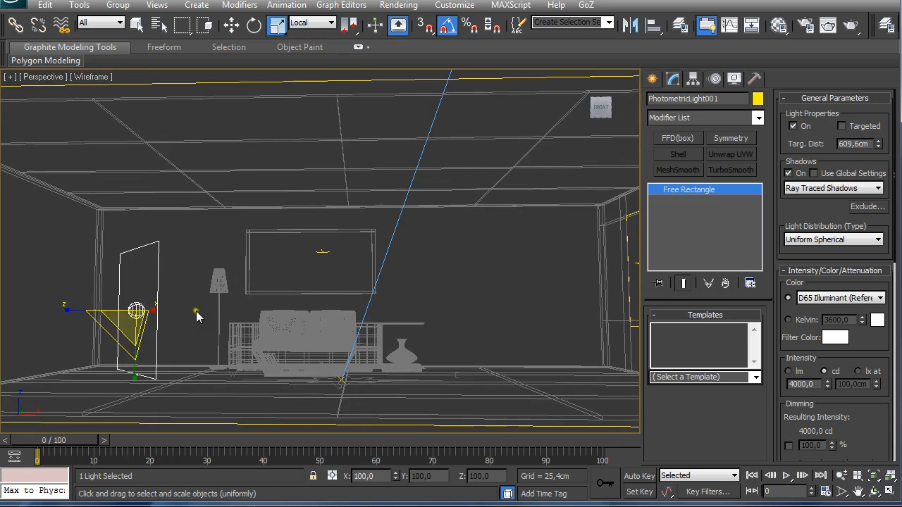
{"action": "left_click", "coordinate": [231, 25]}
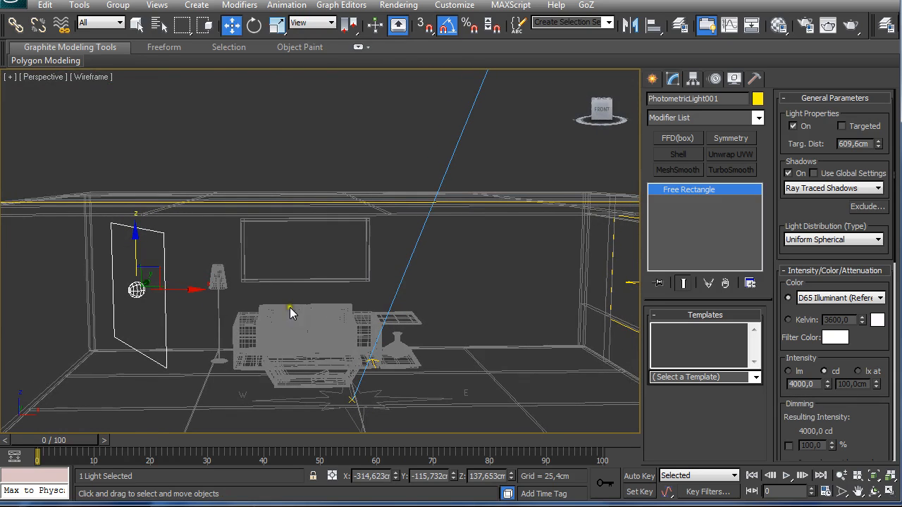
{"action": "mouse_move", "coordinate": [885, 154]}
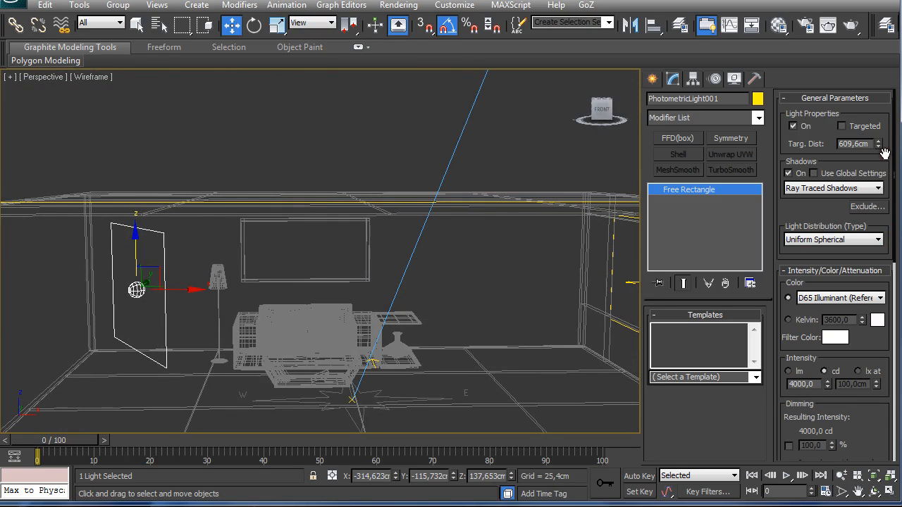
{"action": "mouse_move", "coordinate": [790, 312]}
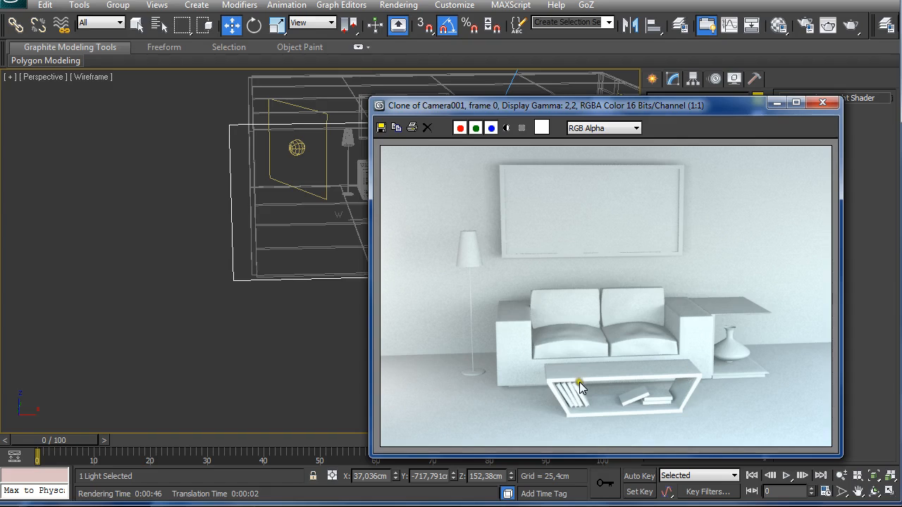
{"action": "mouse_move", "coordinate": [530, 107]}
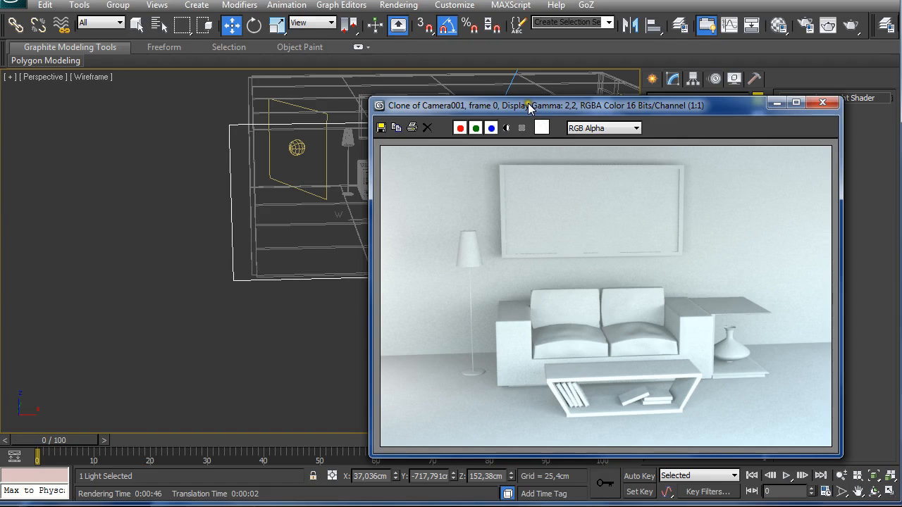
- Inspect the soft, evenly lit Camera001 test render by shifting the frame aside
{"action": "left_click_drag", "start_coordinate": [528, 105], "coordinate": [504, 91]}
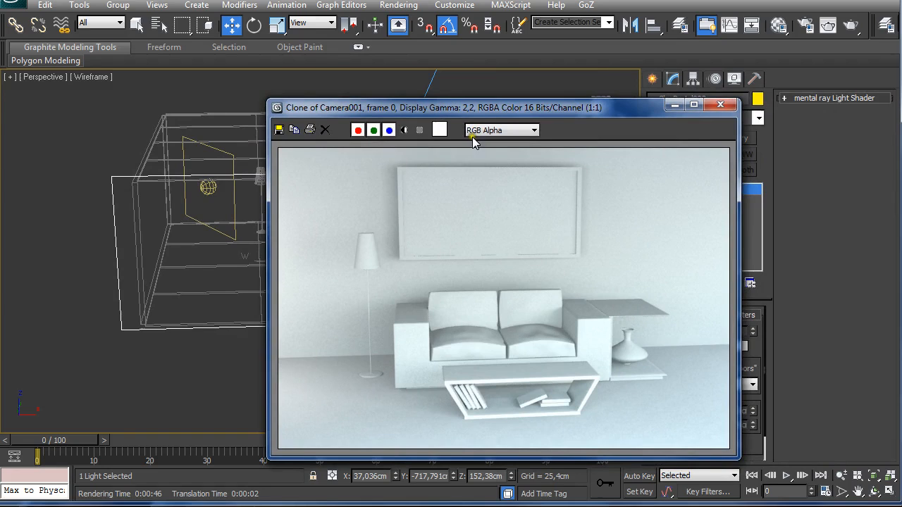
{"action": "mouse_move", "coordinate": [493, 219]}
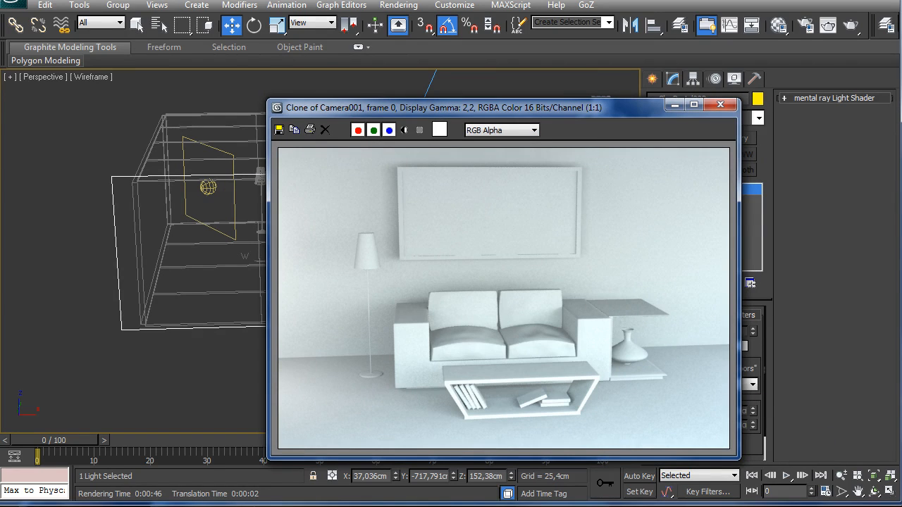
{"action": "mouse_move", "coordinate": [445, 250]}
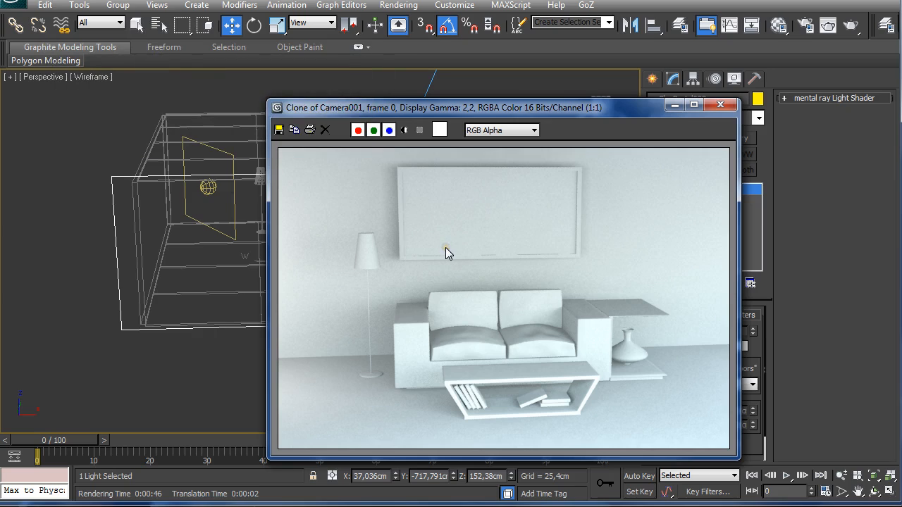
{"action": "mouse_move", "coordinate": [393, 192]}
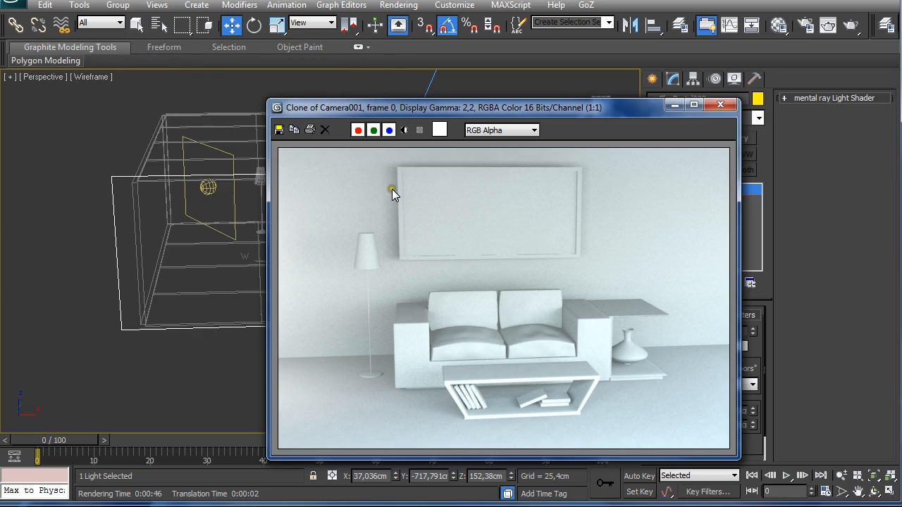
{"action": "mouse_move", "coordinate": [396, 247]}
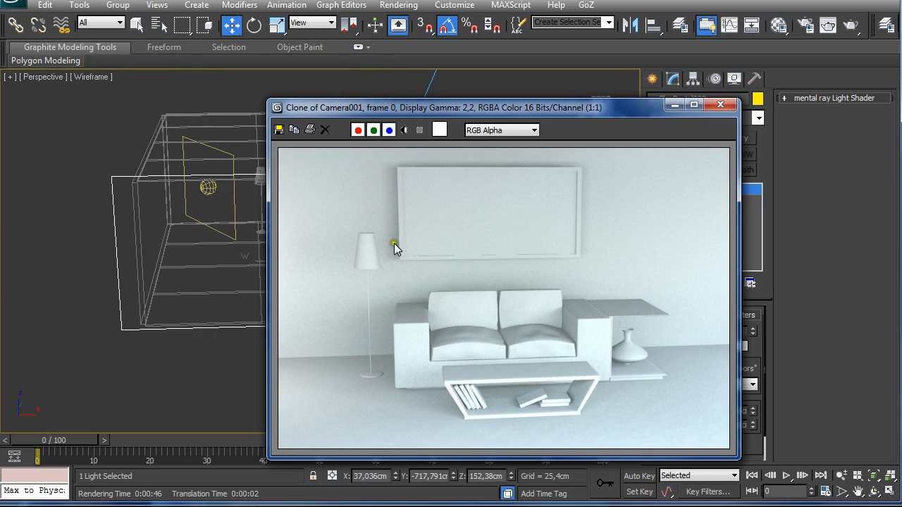
{"action": "mouse_move", "coordinate": [374, 323]}
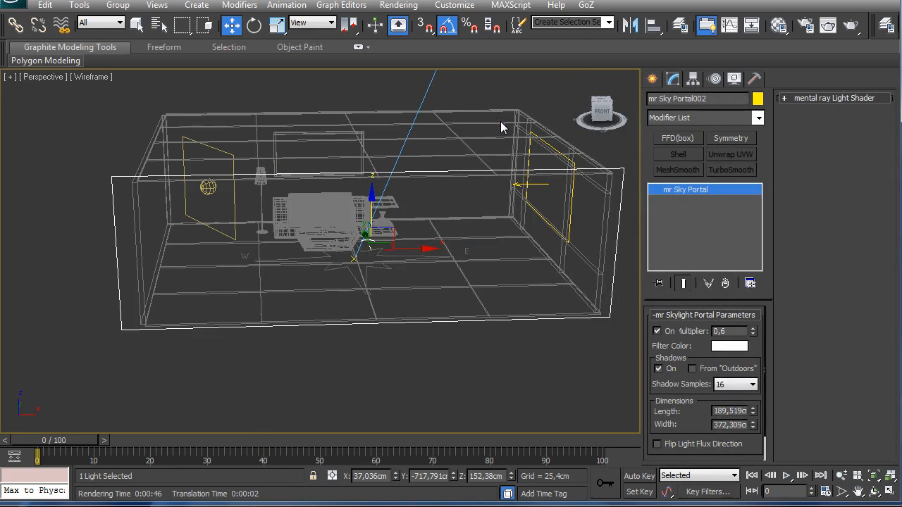
{"action": "left_click", "coordinate": [399, 5]}
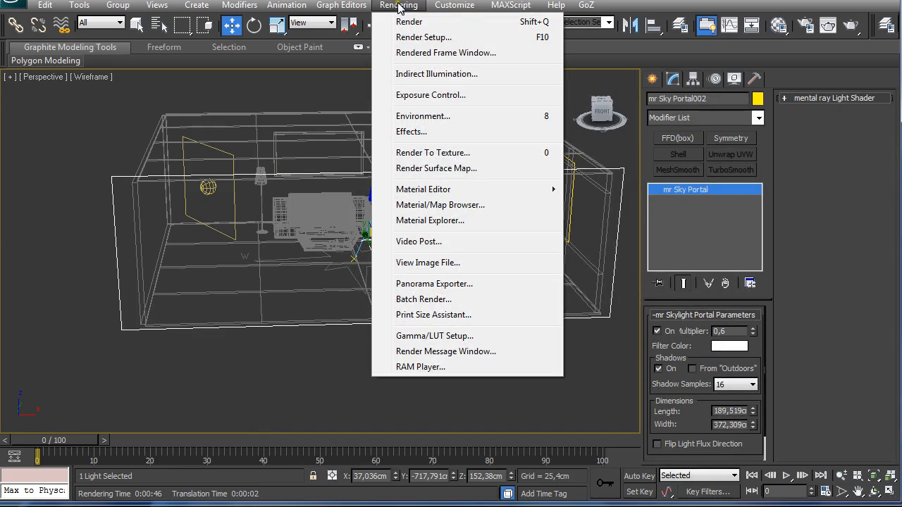
- Push Final Gather precision to maximum with 100 rays and 2 diffuse bounces, then render
{"action": "left_click", "coordinate": [555, 5]}
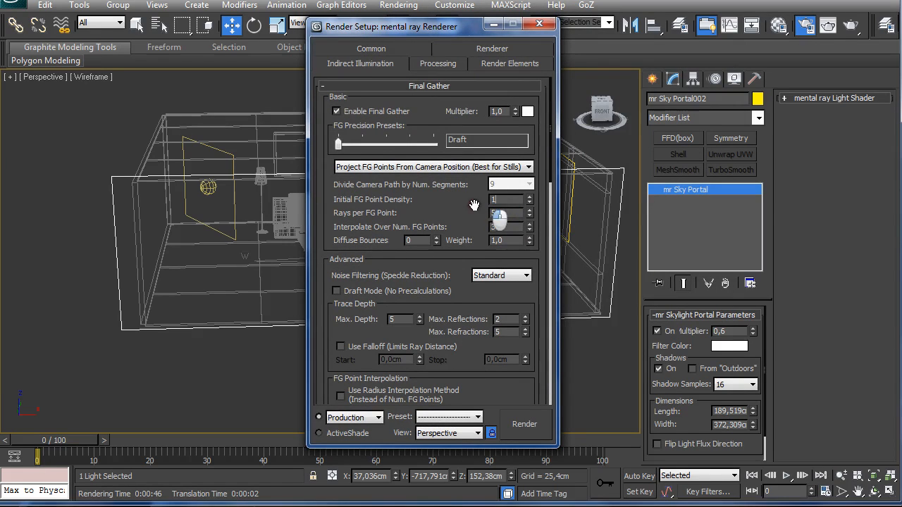
{"action": "left_click_drag", "start_coordinate": [338, 144], "coordinate": [433, 144]}
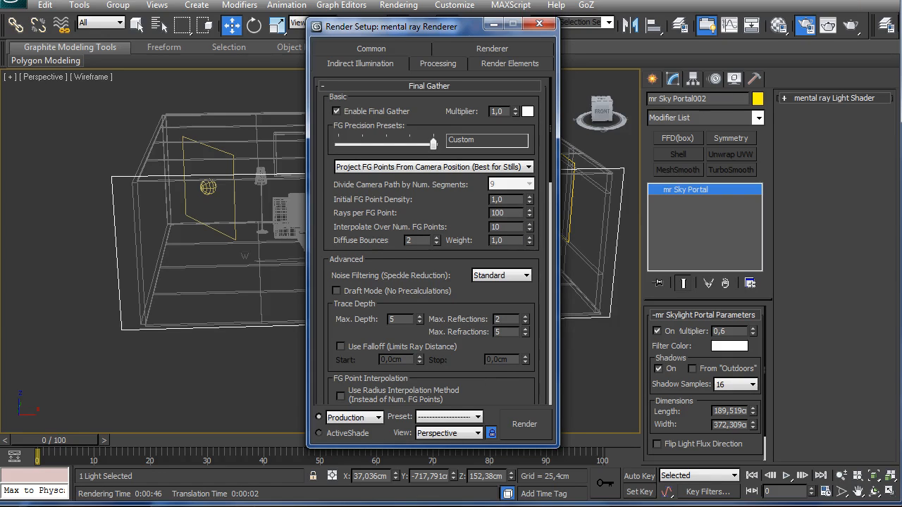
{"action": "left_click", "coordinate": [524, 423]}
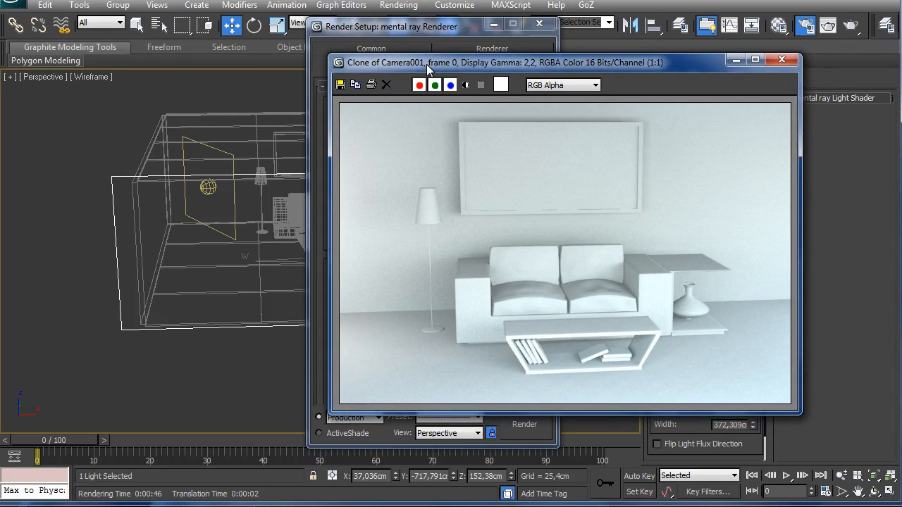
{"action": "mouse_move", "coordinate": [583, 231]}
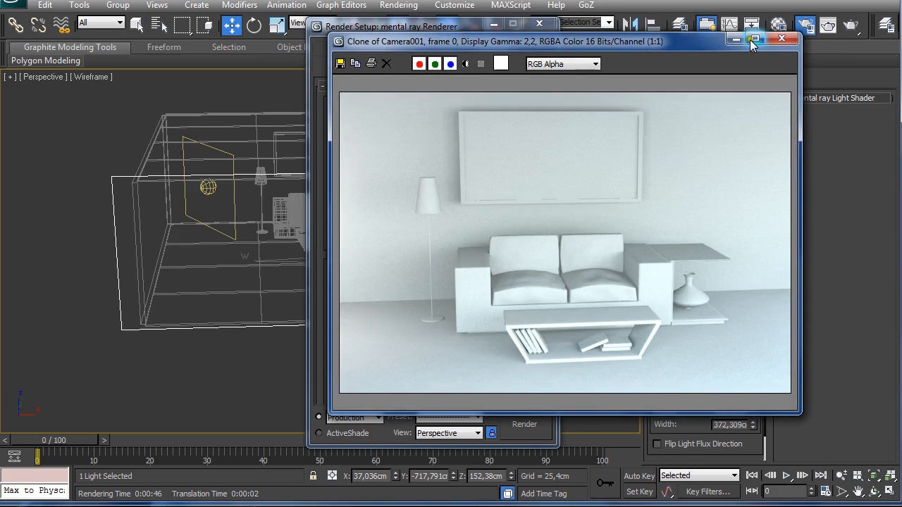
- Minimize the finished Final Gather frame and close the Render Setup dialog
{"action": "left_click", "coordinate": [782, 38]}
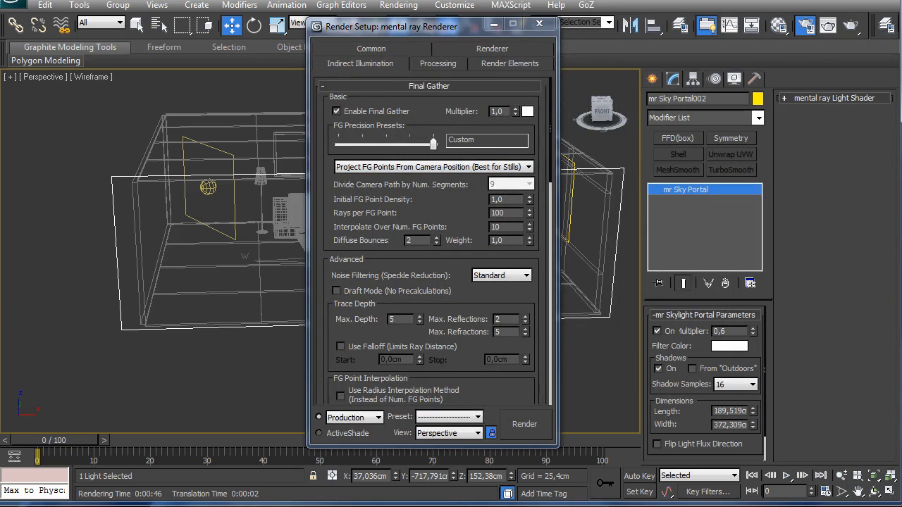
{"action": "left_click", "coordinate": [539, 24]}
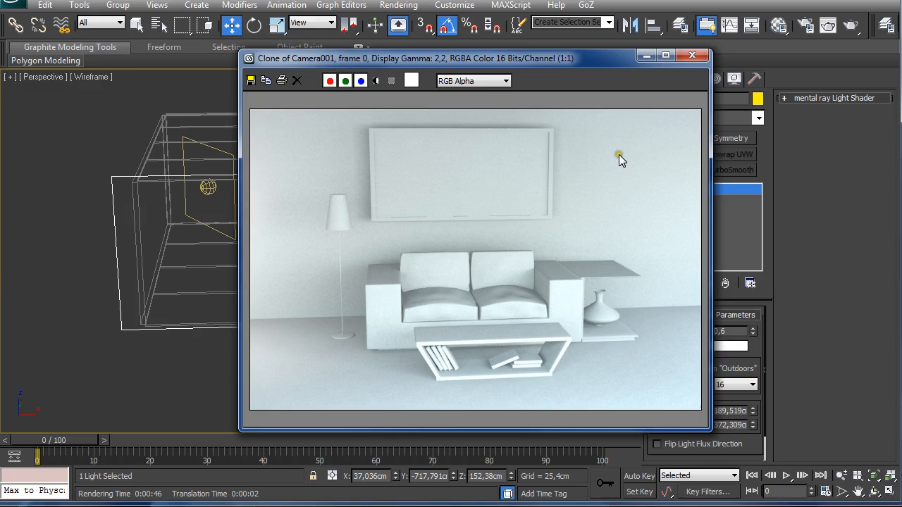
{"action": "mouse_move", "coordinate": [621, 160]}
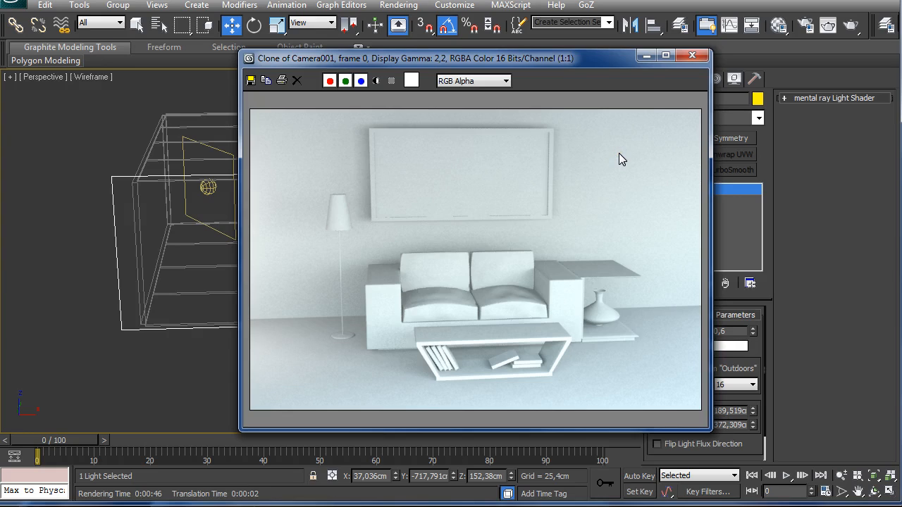